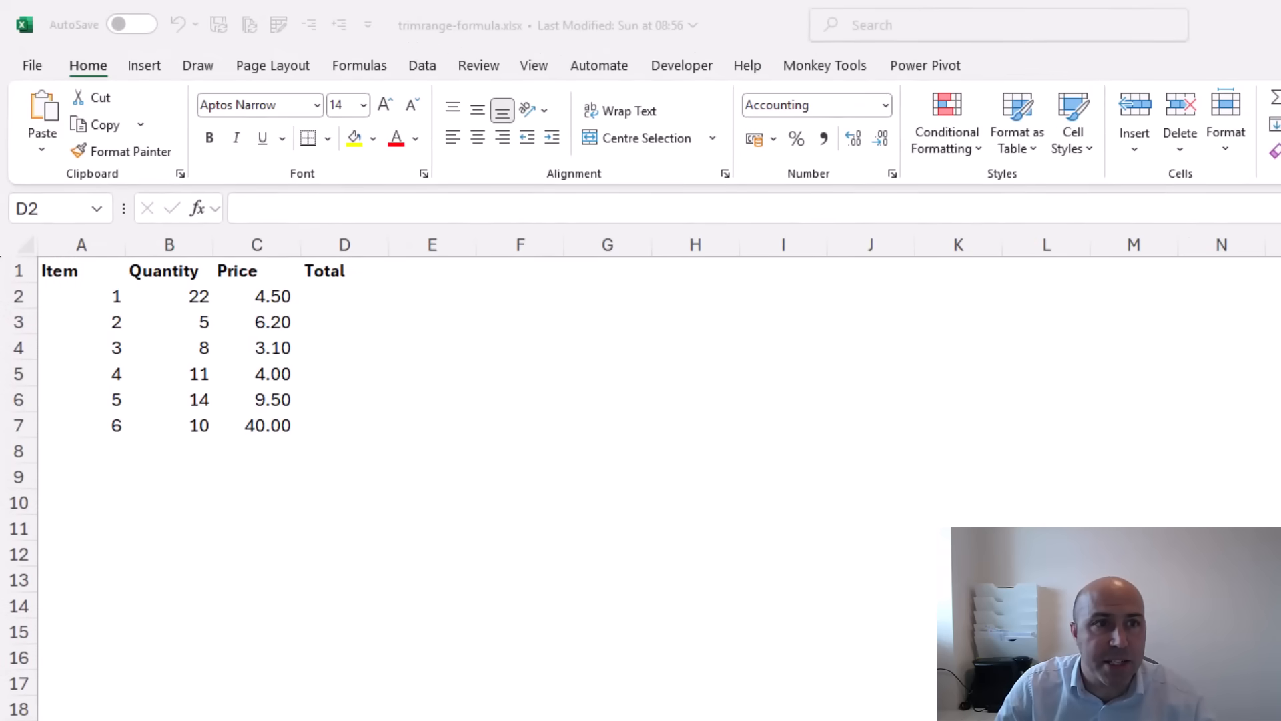
# - Enter =B2*C2 in D2 and copy it down through D7 for totals 99.00 to 400.00
pyautogui.click(343, 295)
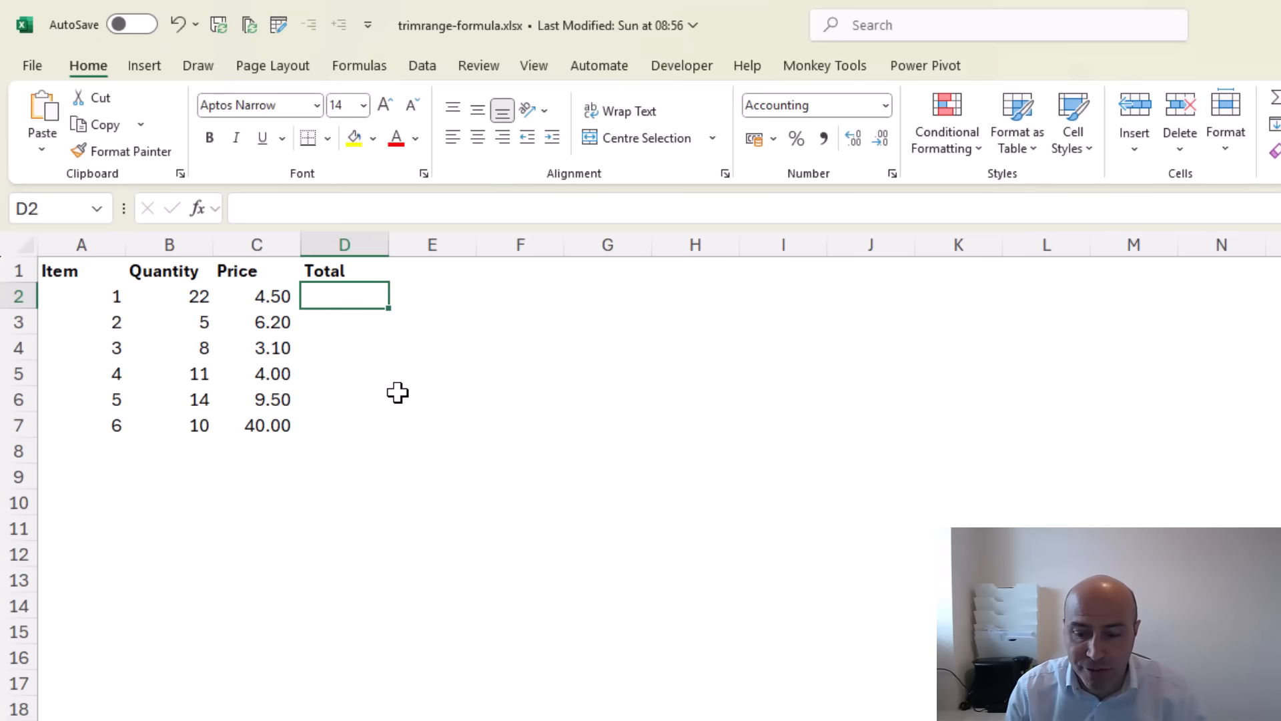
pyautogui.write('=B2*')
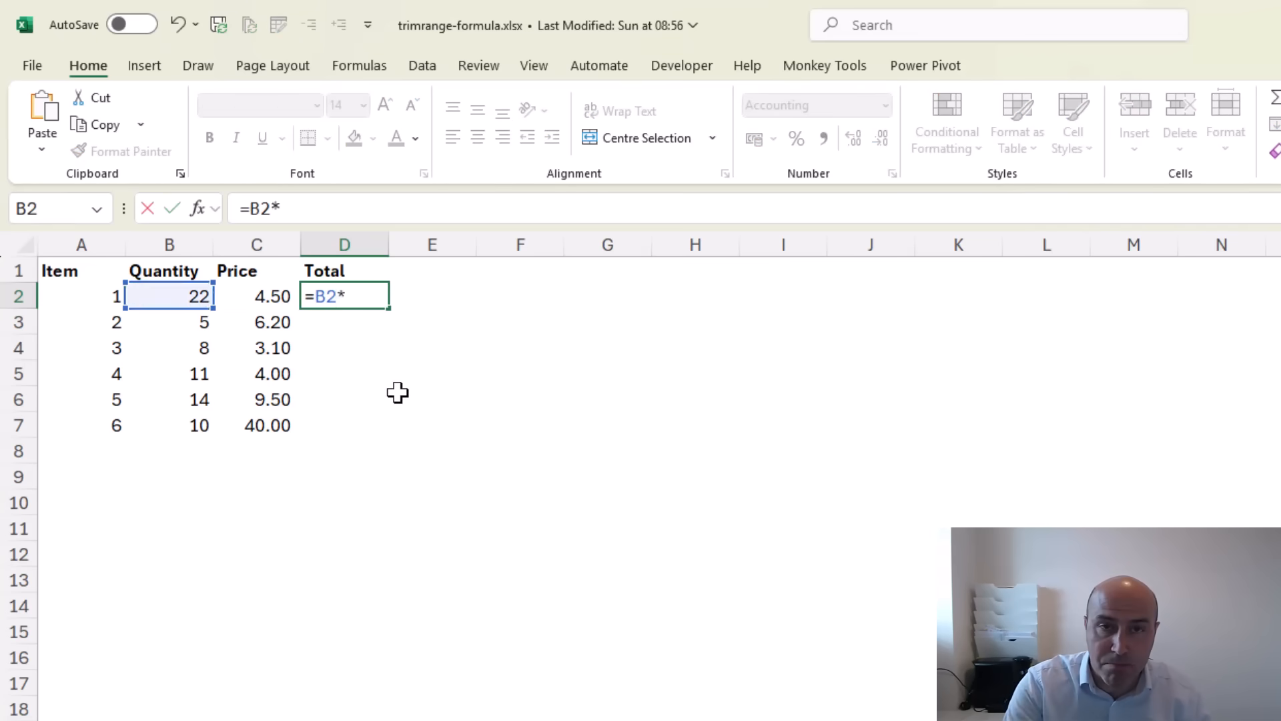
pyautogui.click(257, 297)
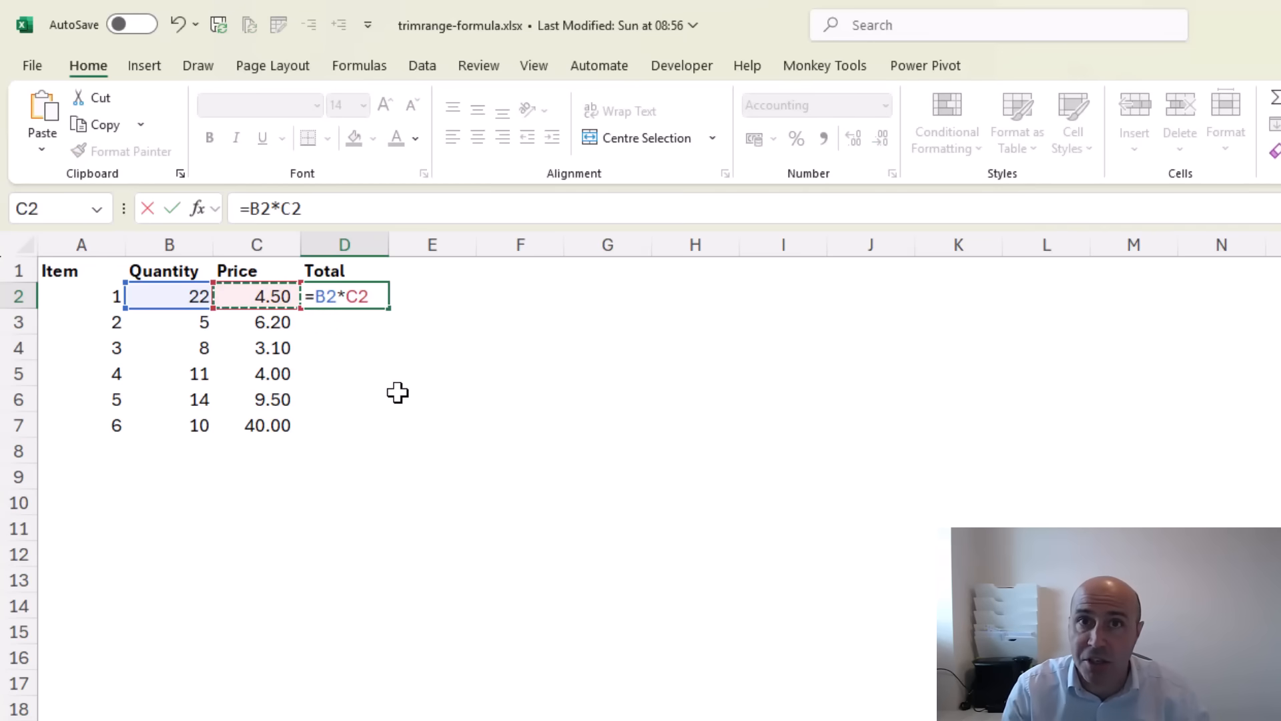
pyautogui.press('Enter')
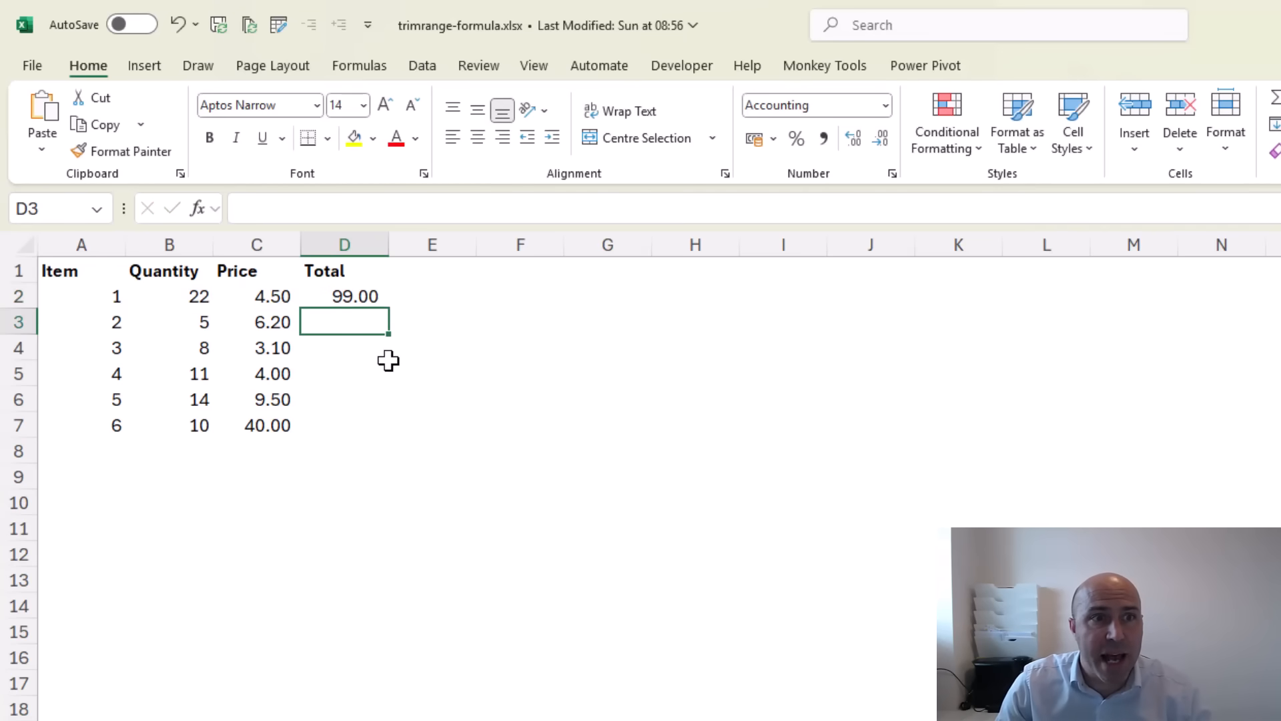
pyautogui.click(343, 296)
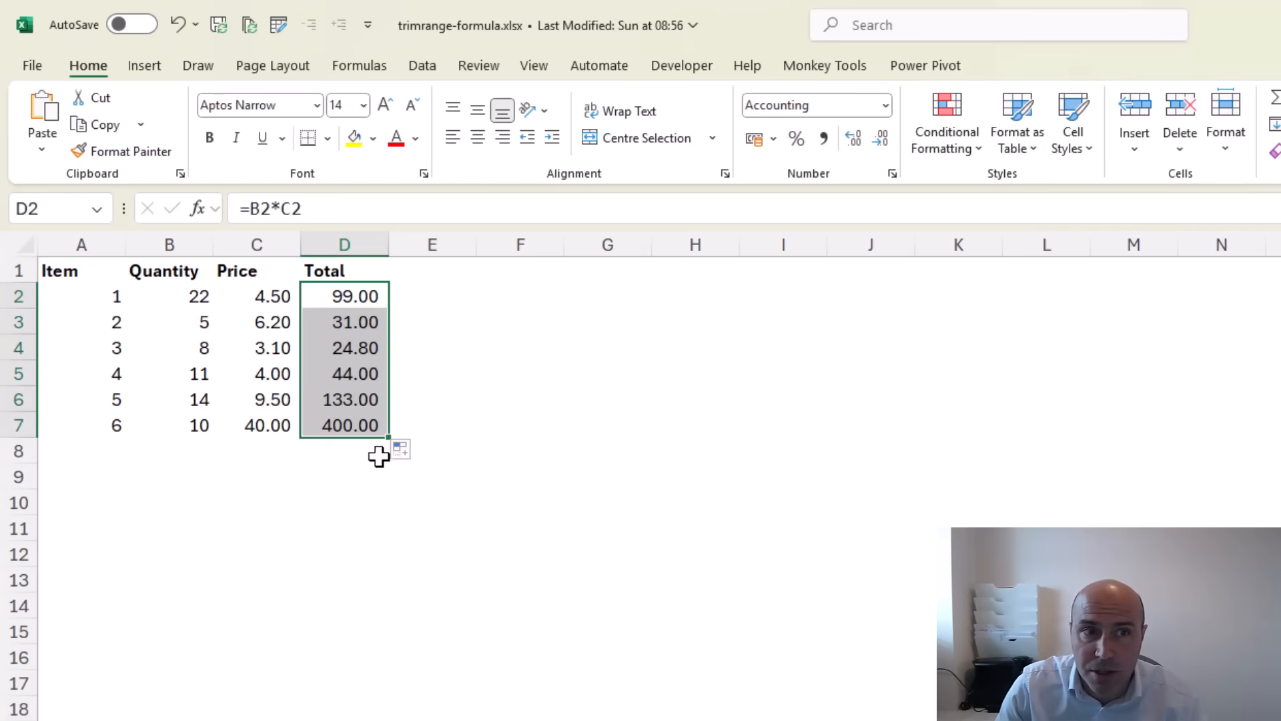
pyautogui.moveTo(390, 528)
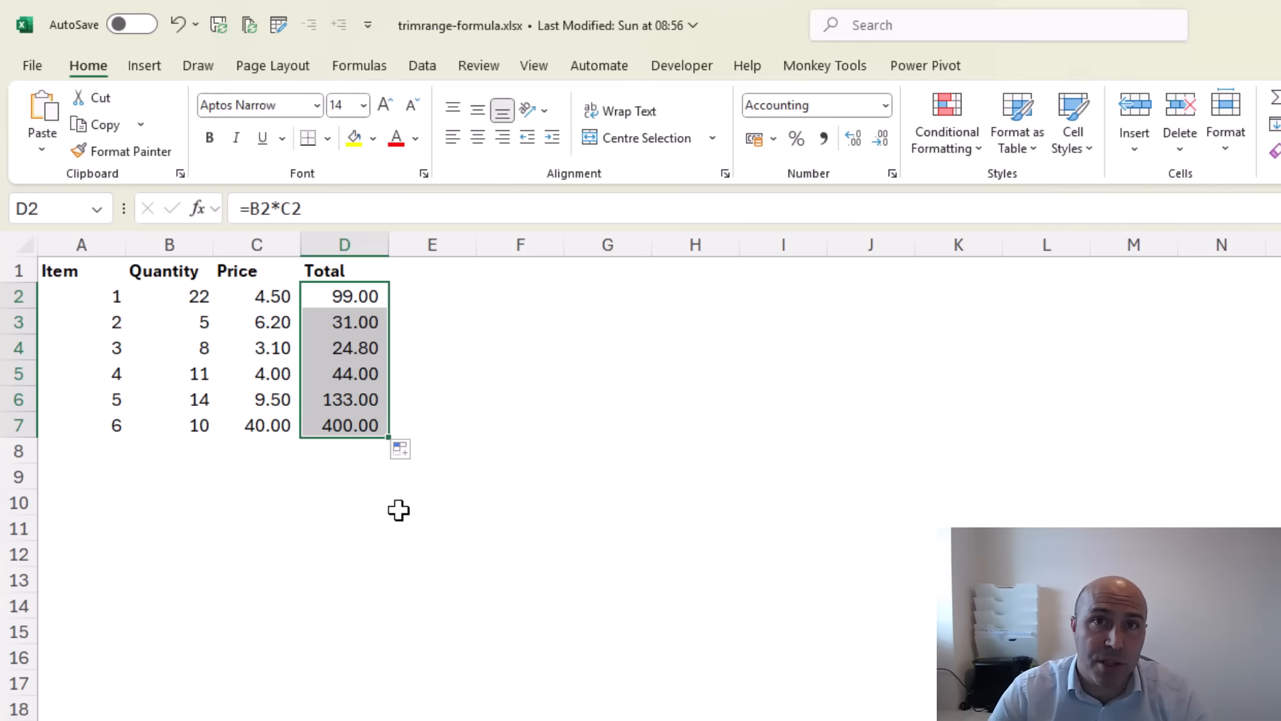
pyautogui.moveTo(428, 490)
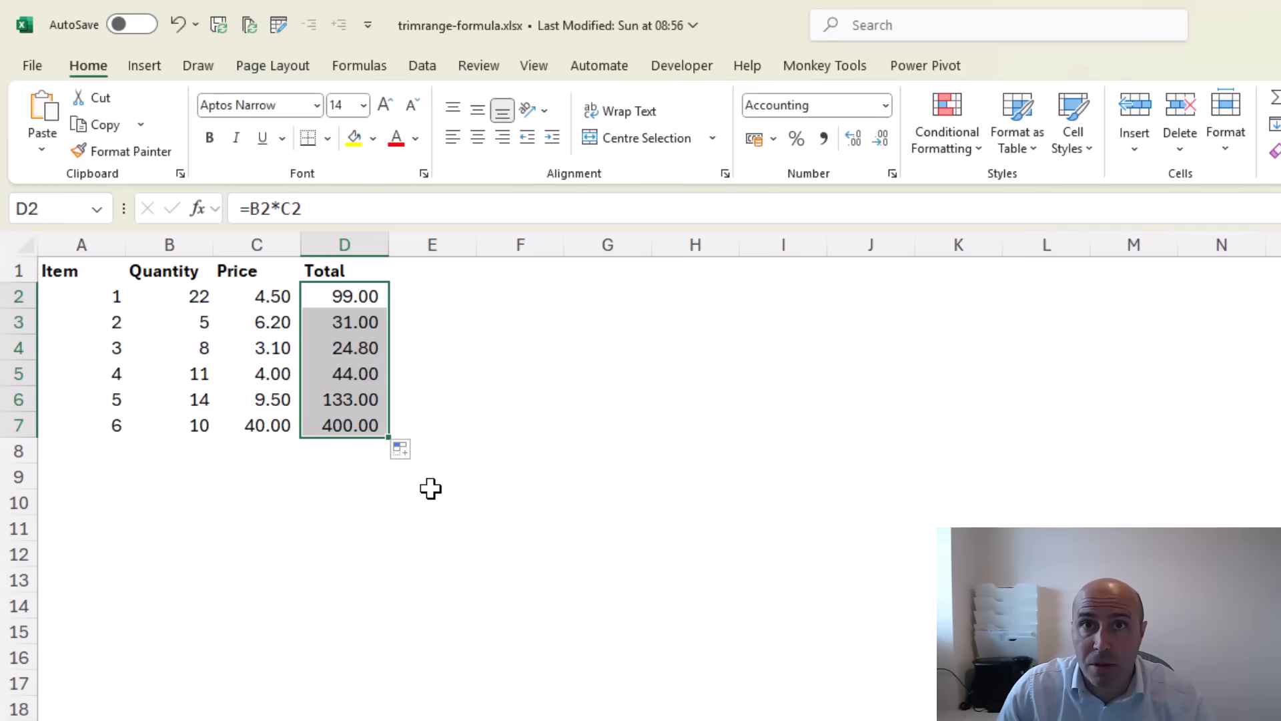
pyautogui.moveTo(413, 456)
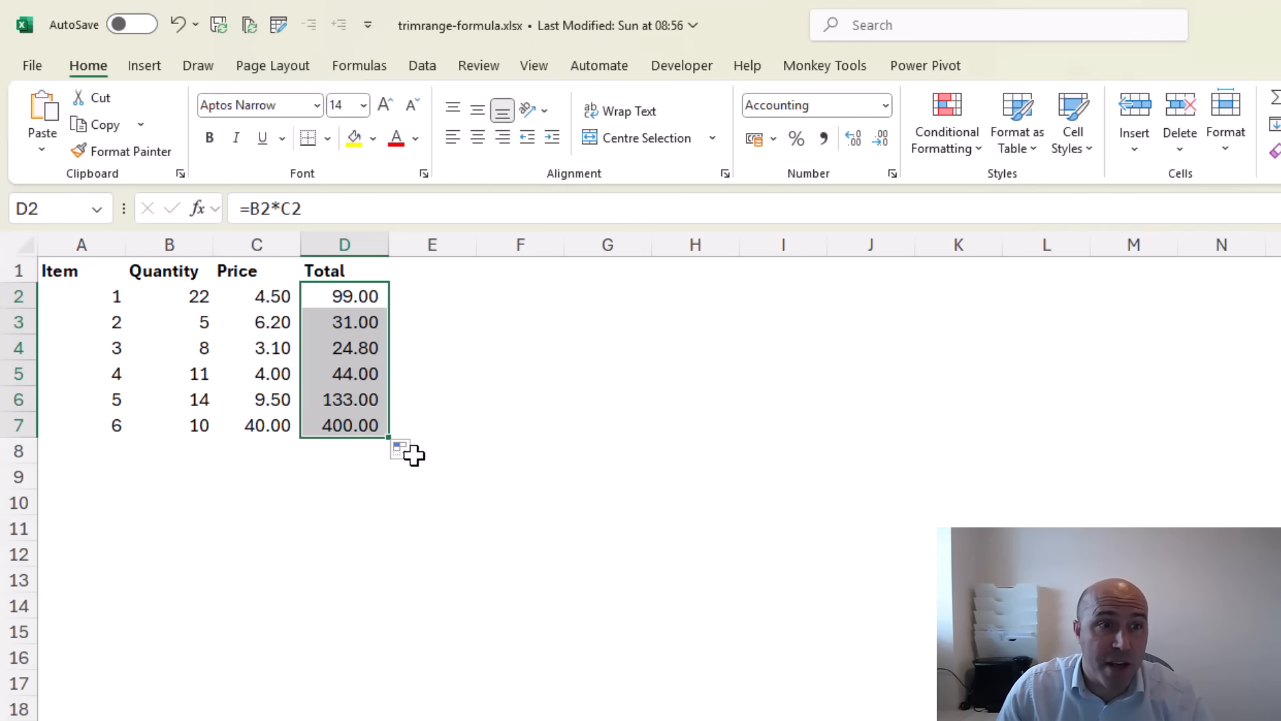
# - Clear the filled totals from D2:D7, leaving the Total column empty
pyautogui.click(344, 401)
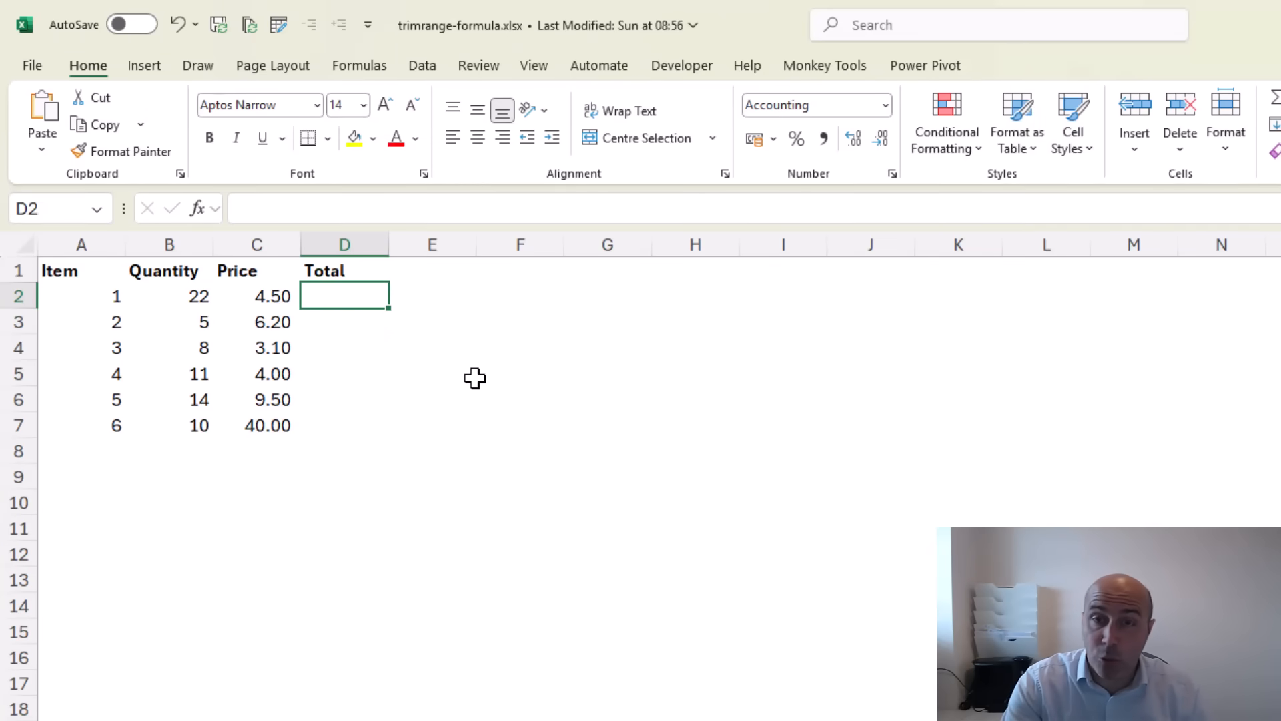
# - Enter =B2:B15*C2:C15 in D2 so totals spill to D15 with dashes below row 7
pyautogui.write('=')
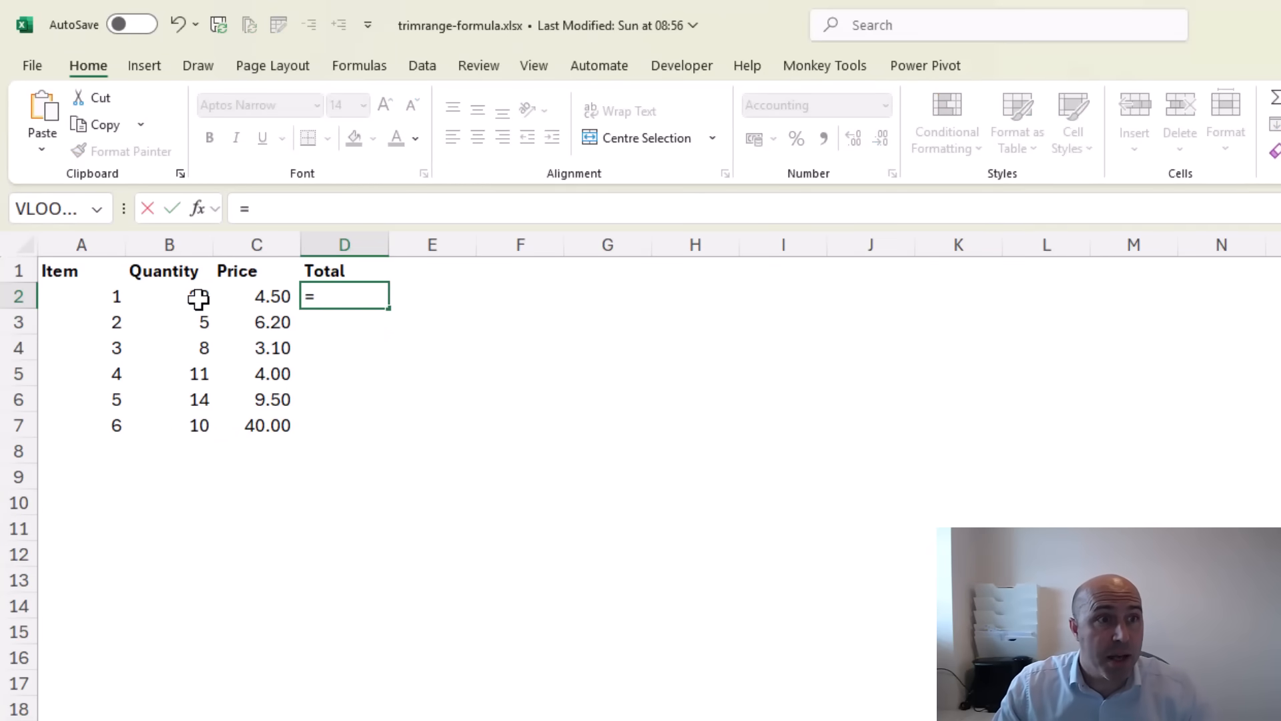
pyautogui.moveTo(170, 296); pyautogui.dragTo(169, 614)
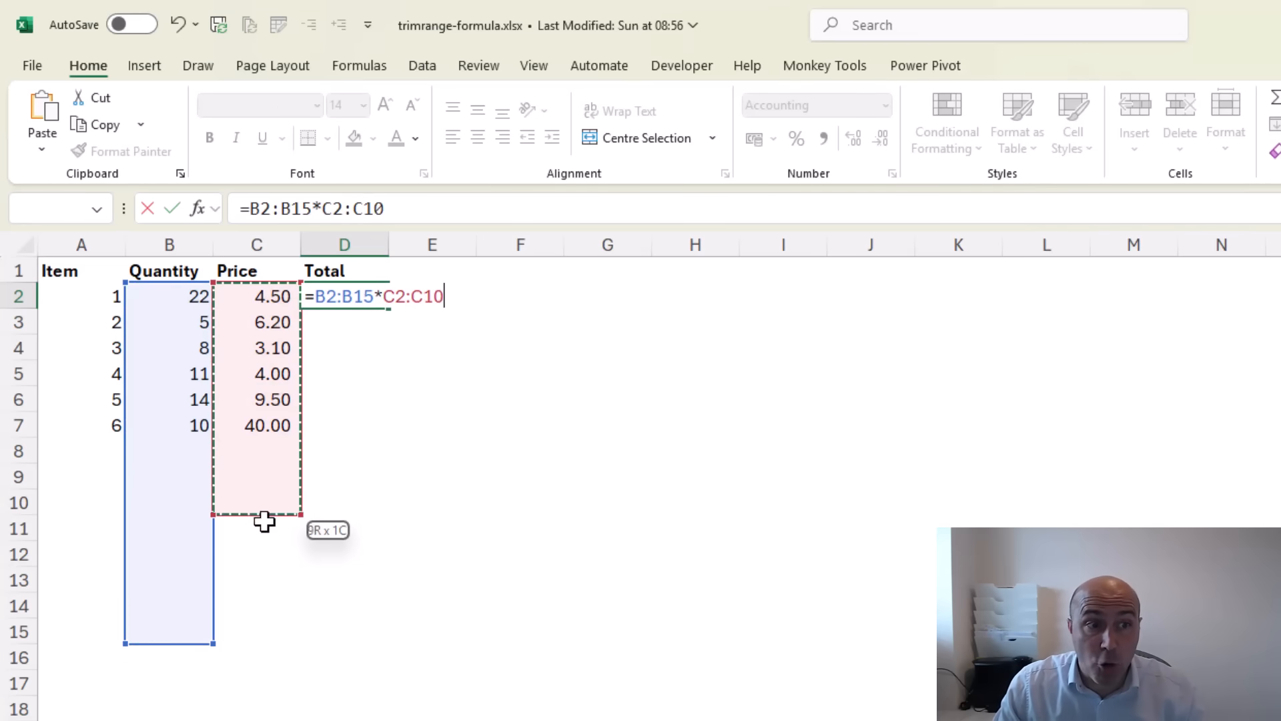
pyautogui.press('Enter')
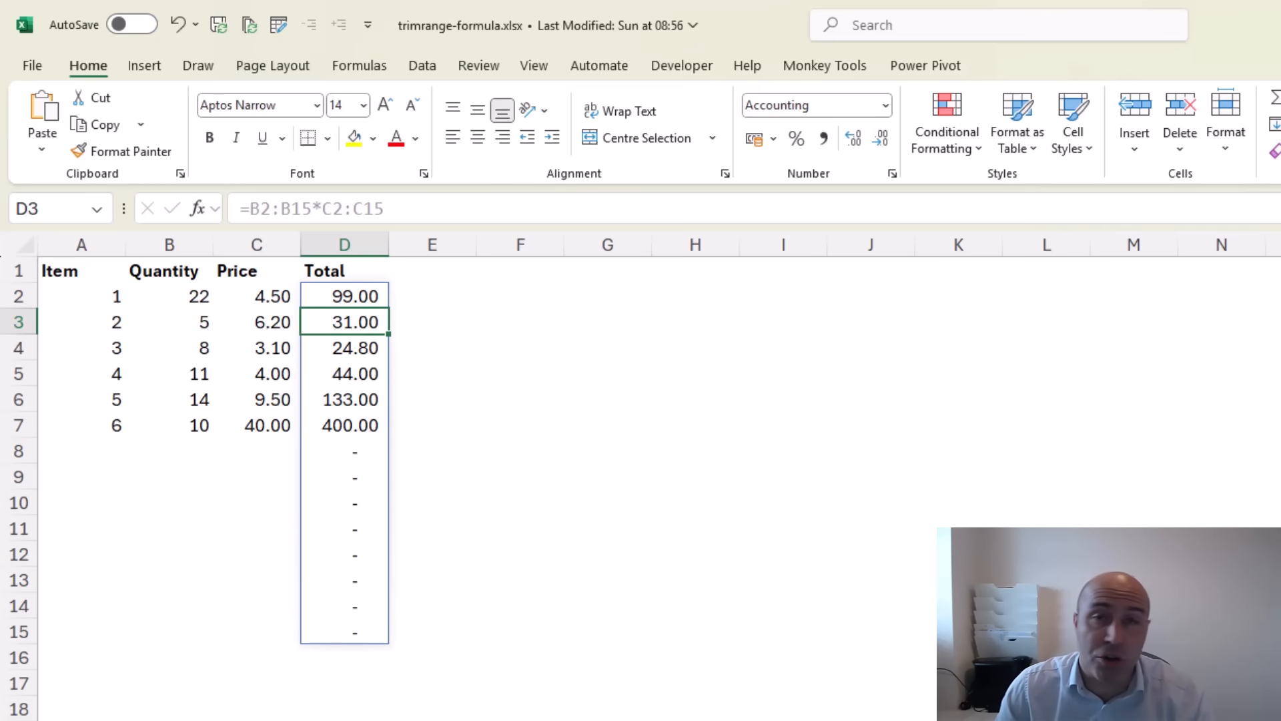
pyautogui.click(520, 347)
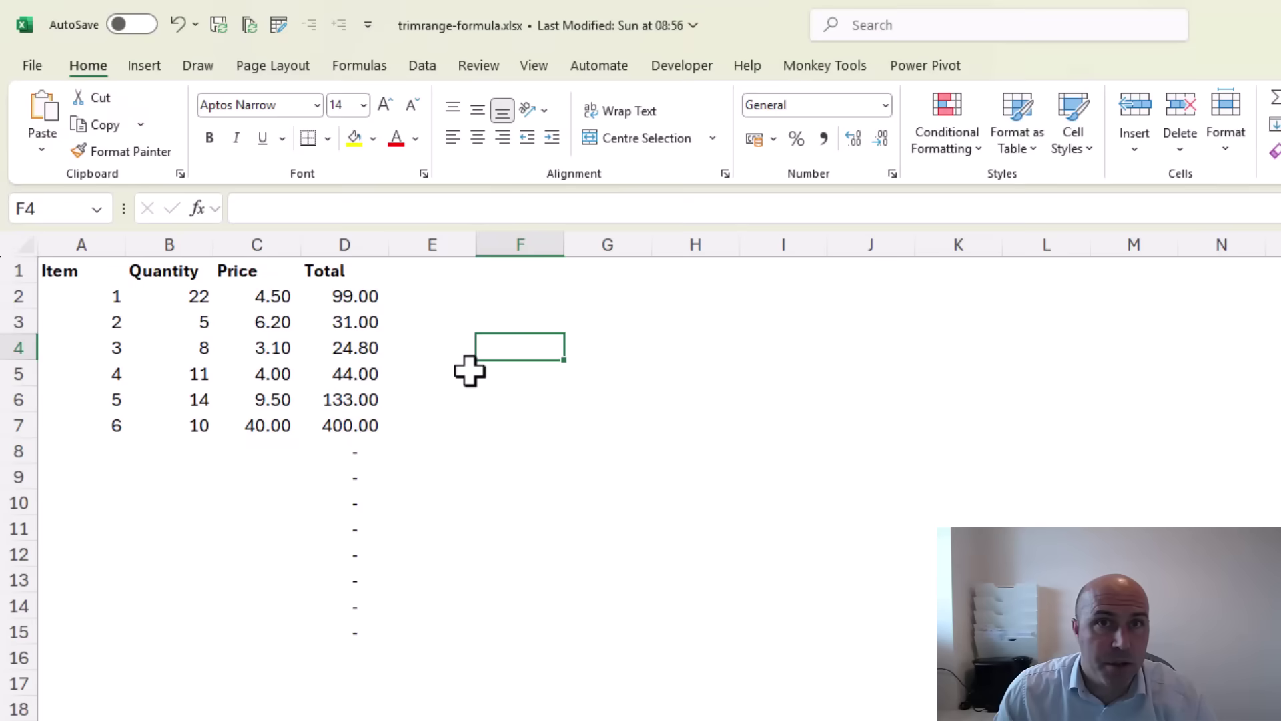
# - Rewrite D2 as =TRIMRANGE(B2:B15)*TRIMRANGE(C2:C15) so only the six totals spill
pyautogui.click(343, 296)
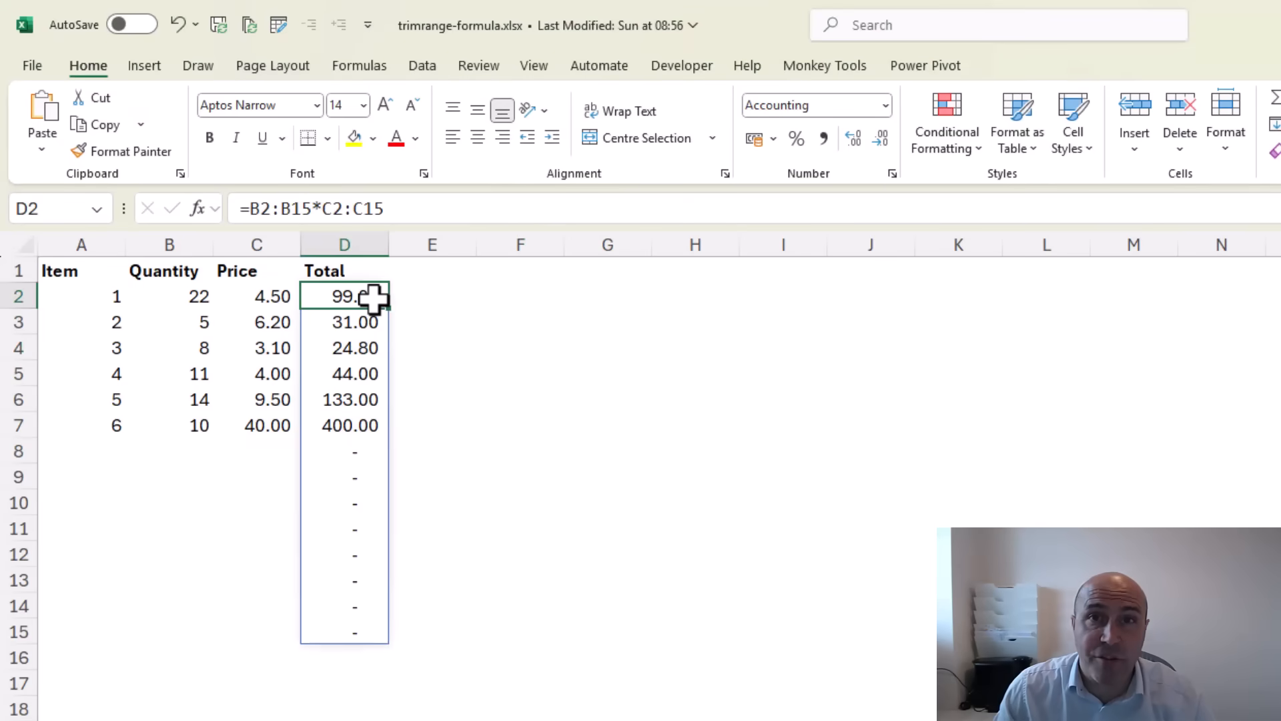
pyautogui.doubleClick(345, 296)
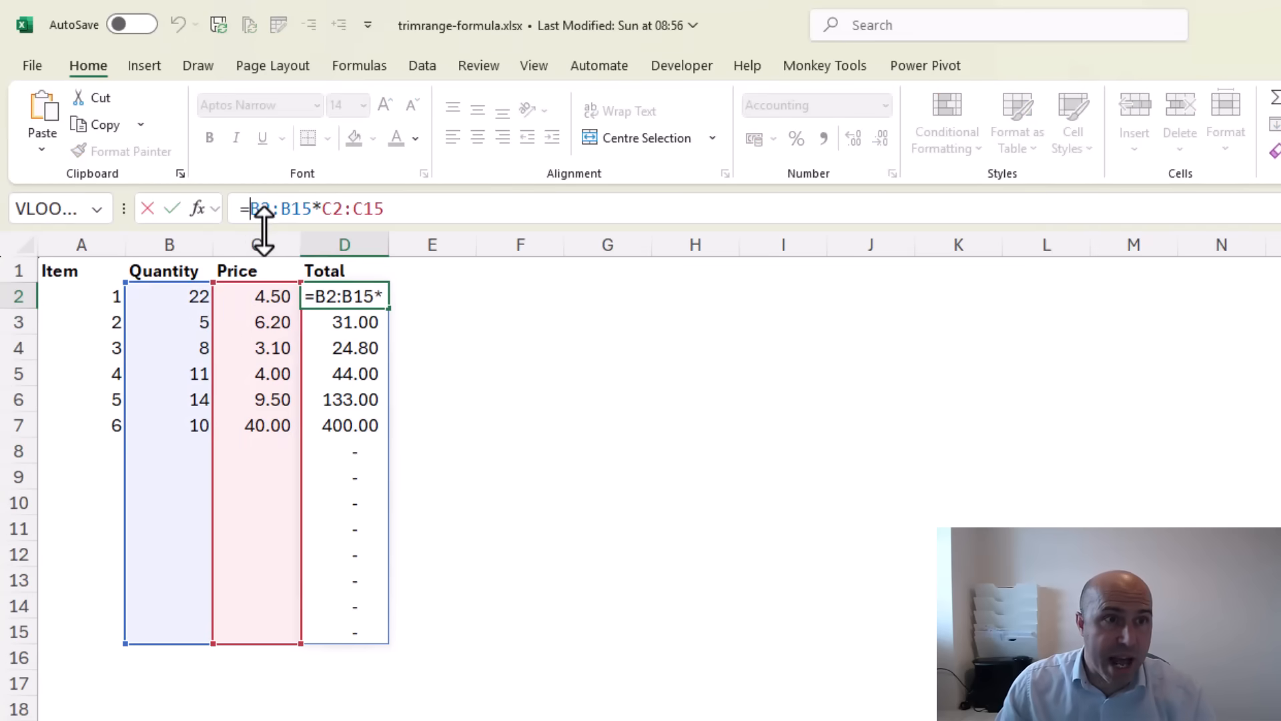
pyautogui.write('tri')
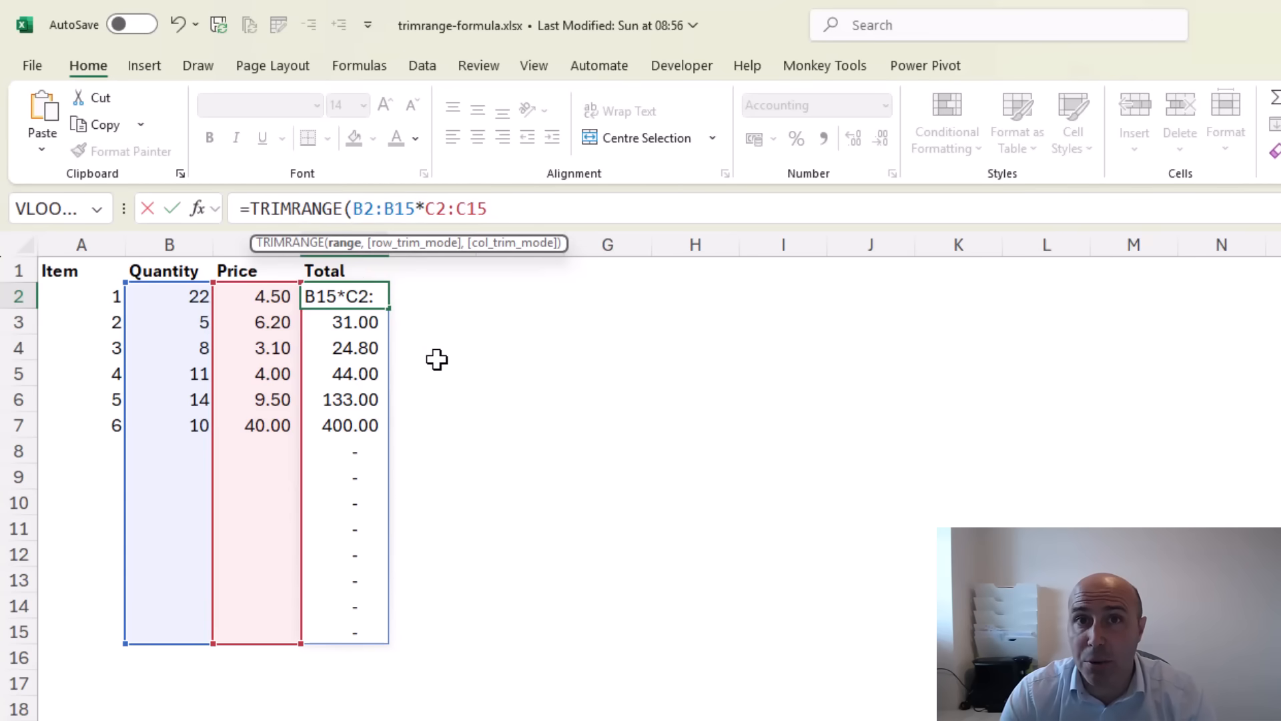
pyautogui.write(',')
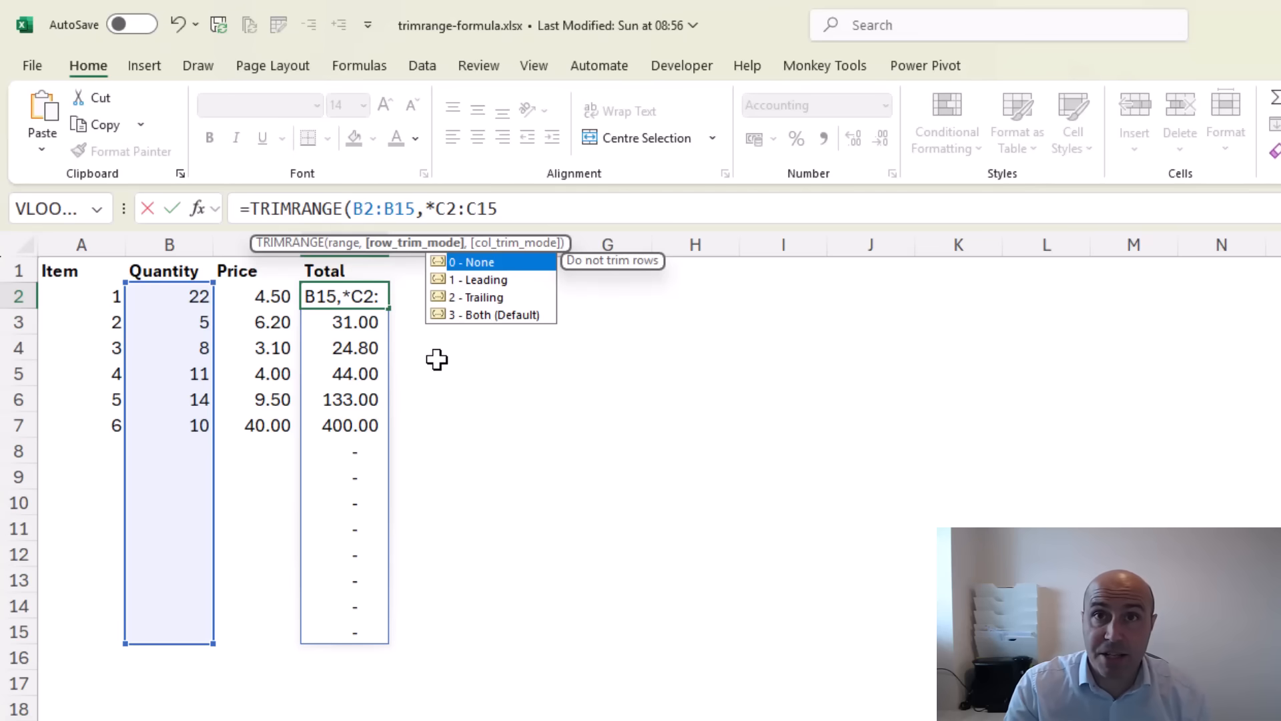
pyautogui.write(',')
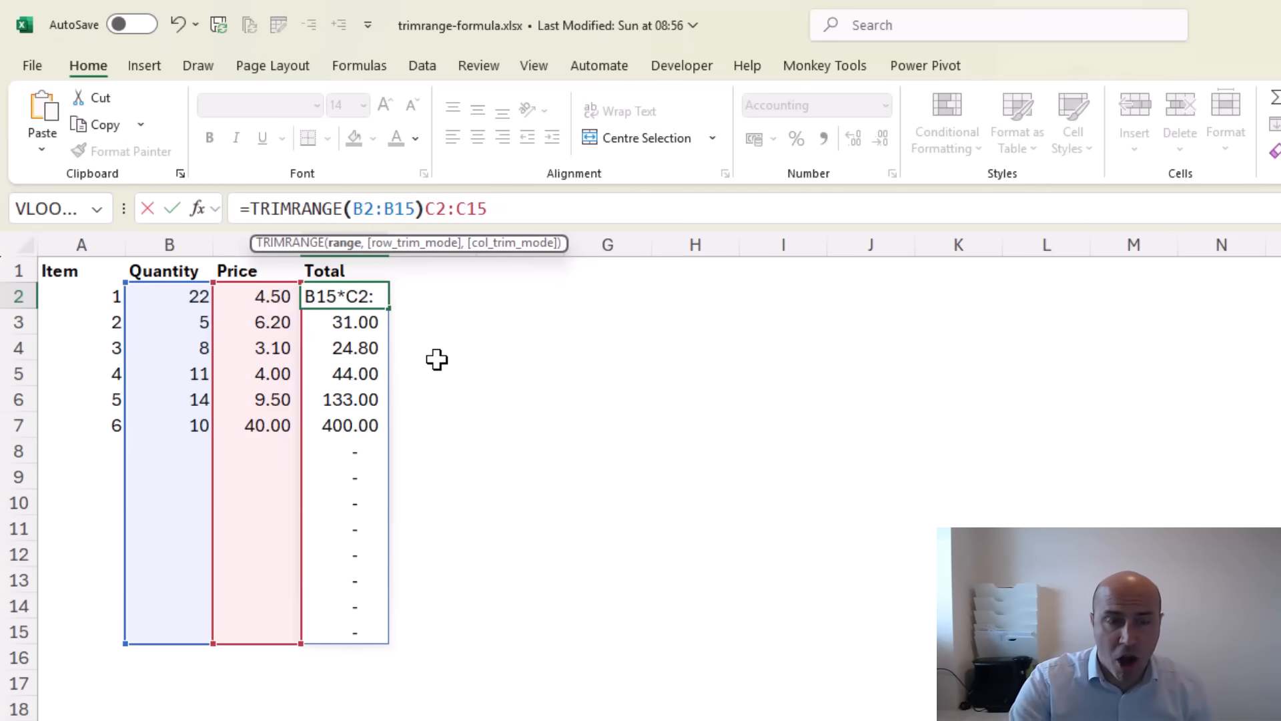
pyautogui.write('*')
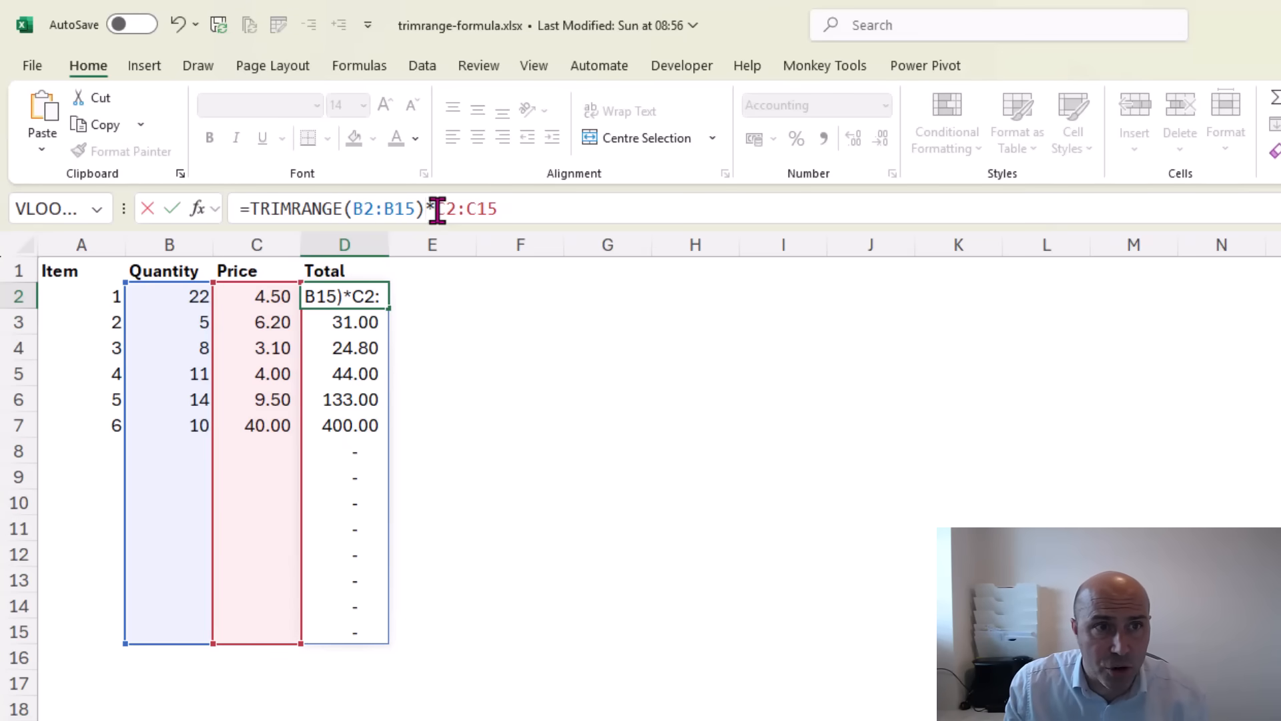
pyautogui.write('tr')
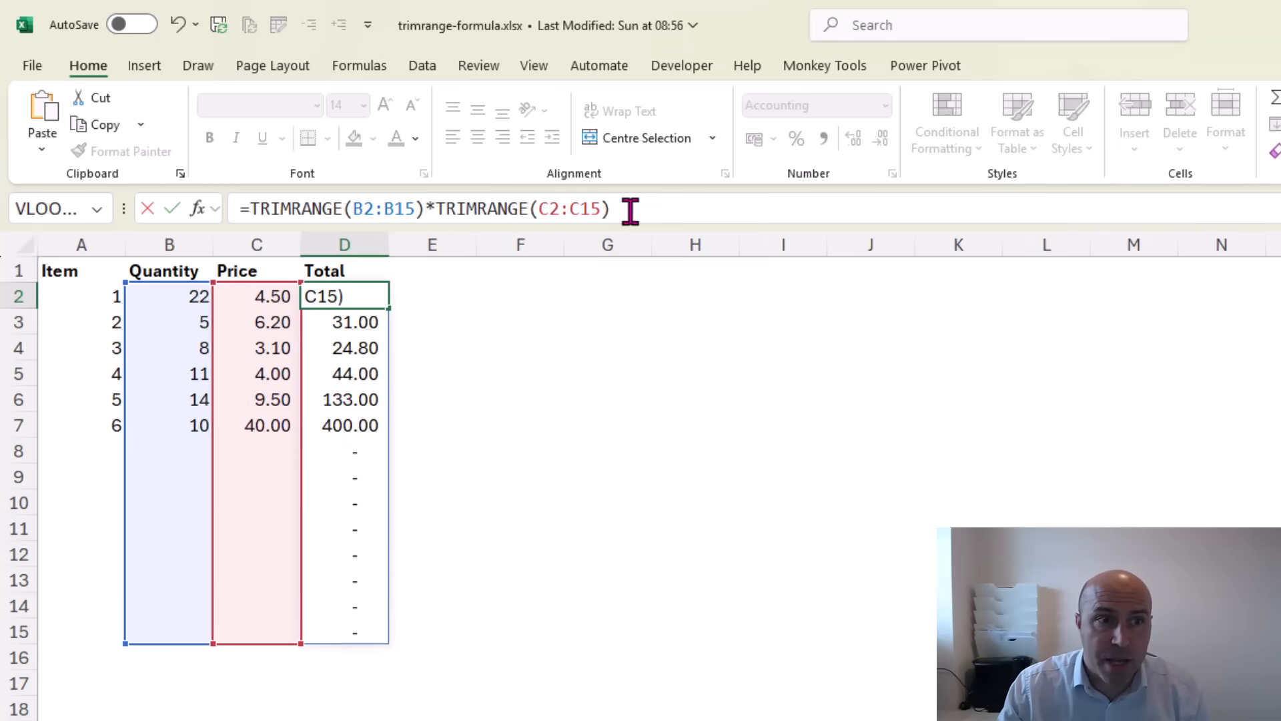
pyautogui.press('Enter')
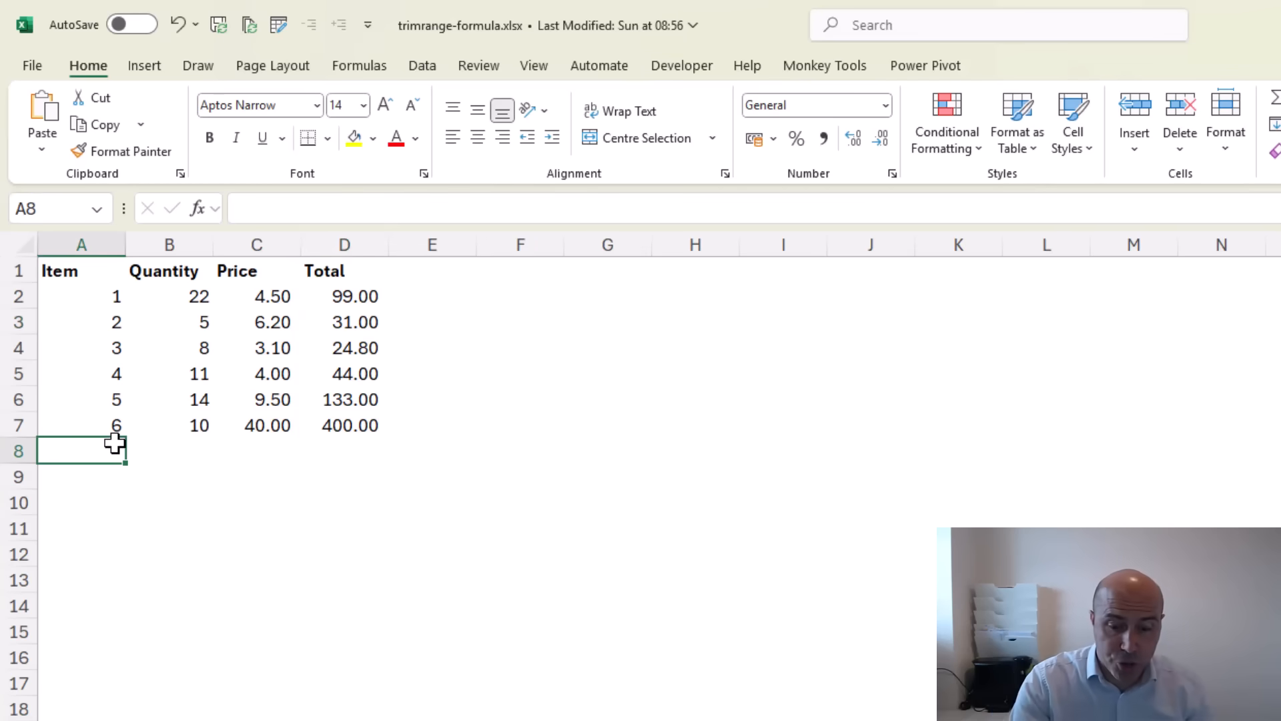
# - Add item 7 with quantity 5 and price 45.00 in row 8, spilling 225.00 into D8
pyautogui.write('5')
pyautogui.click(256, 450)
pyautogui.write('4')
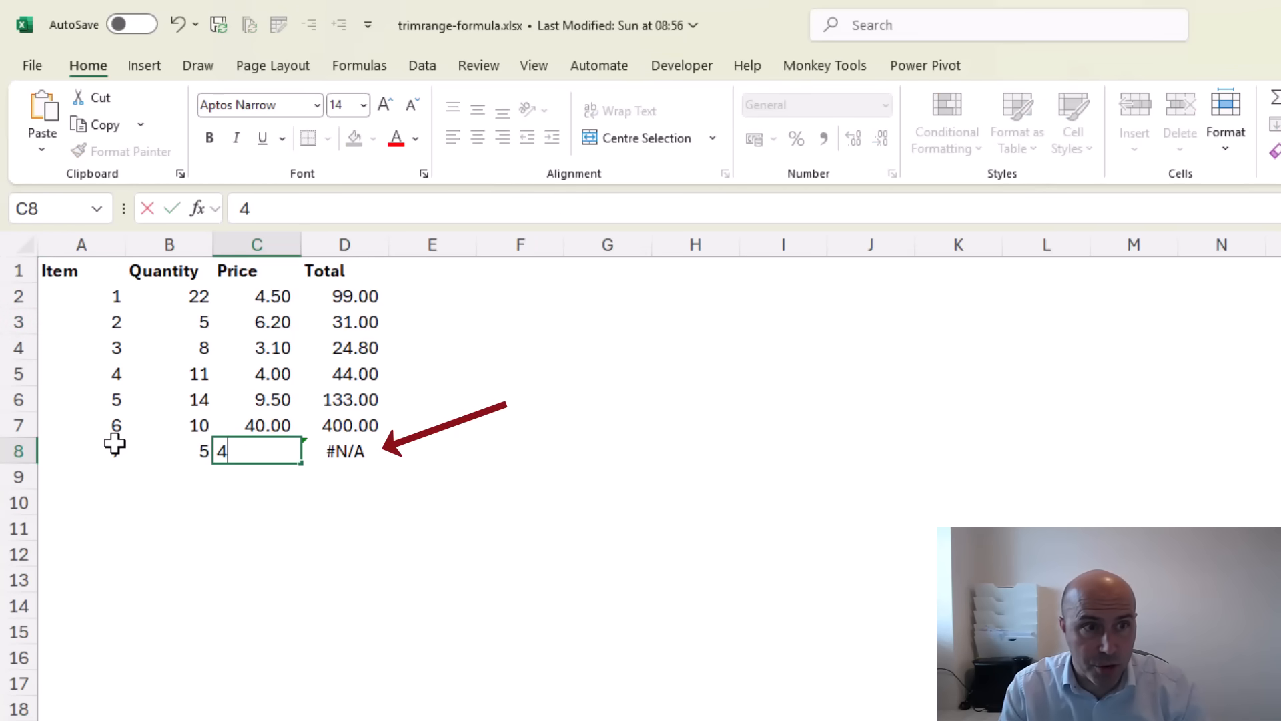
pyautogui.press('Enter')
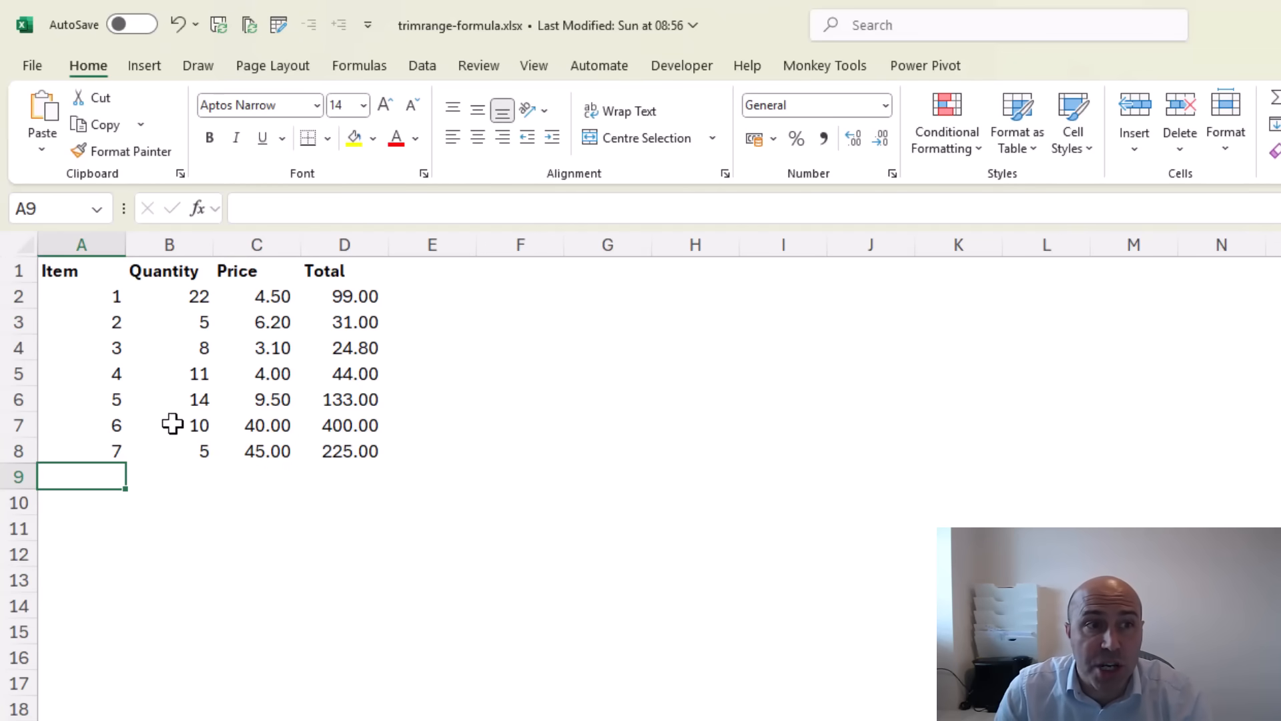
pyautogui.click(343, 296)
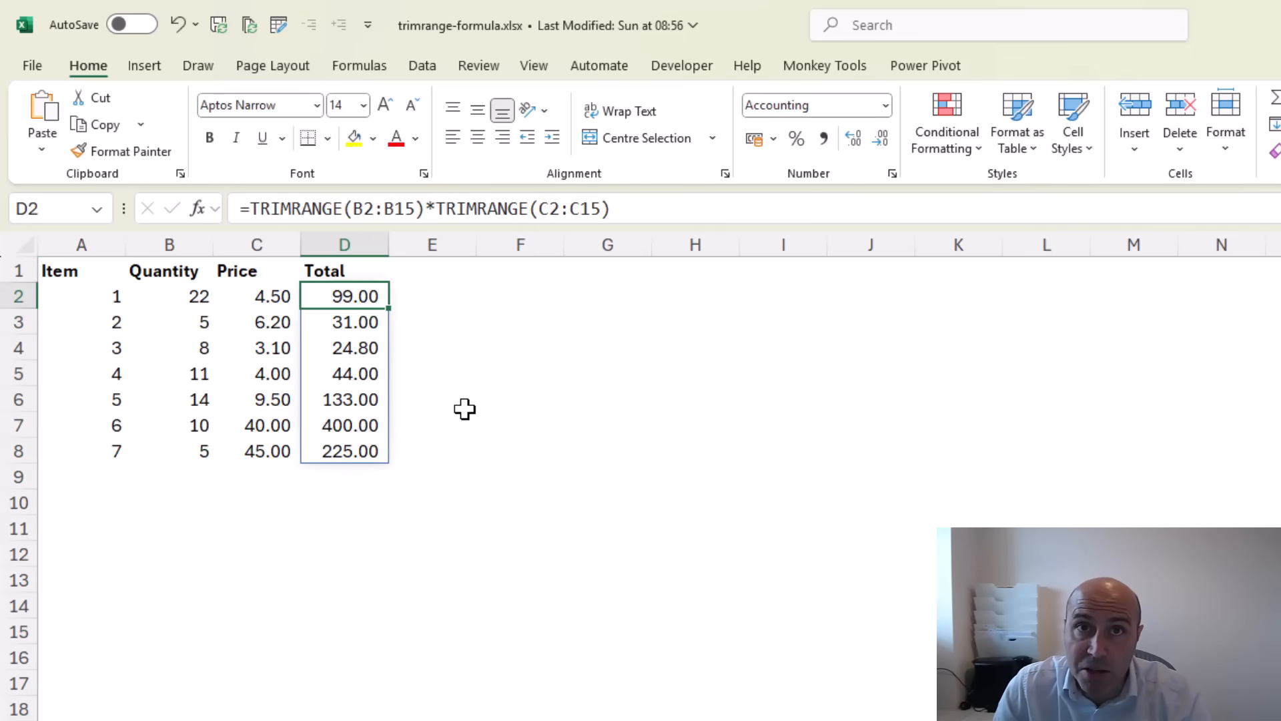
pyautogui.click(344, 401)
pyautogui.write('67')
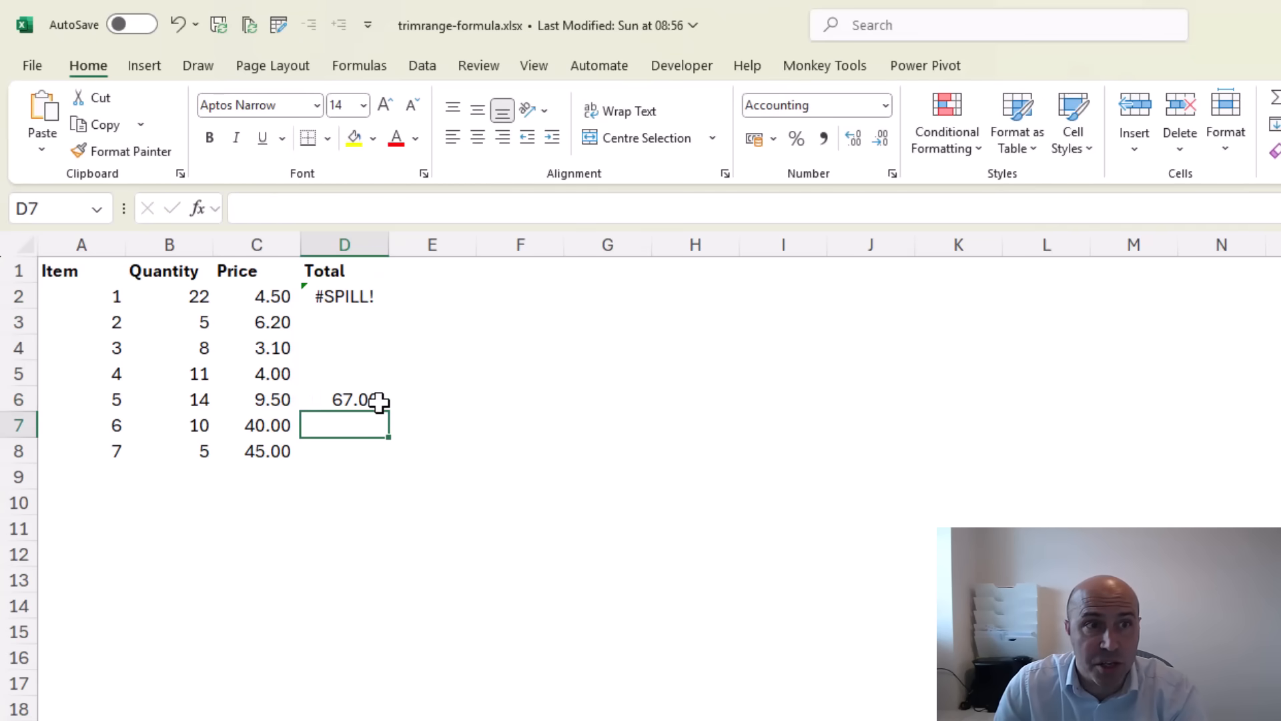
pyautogui.moveTo(467, 462)
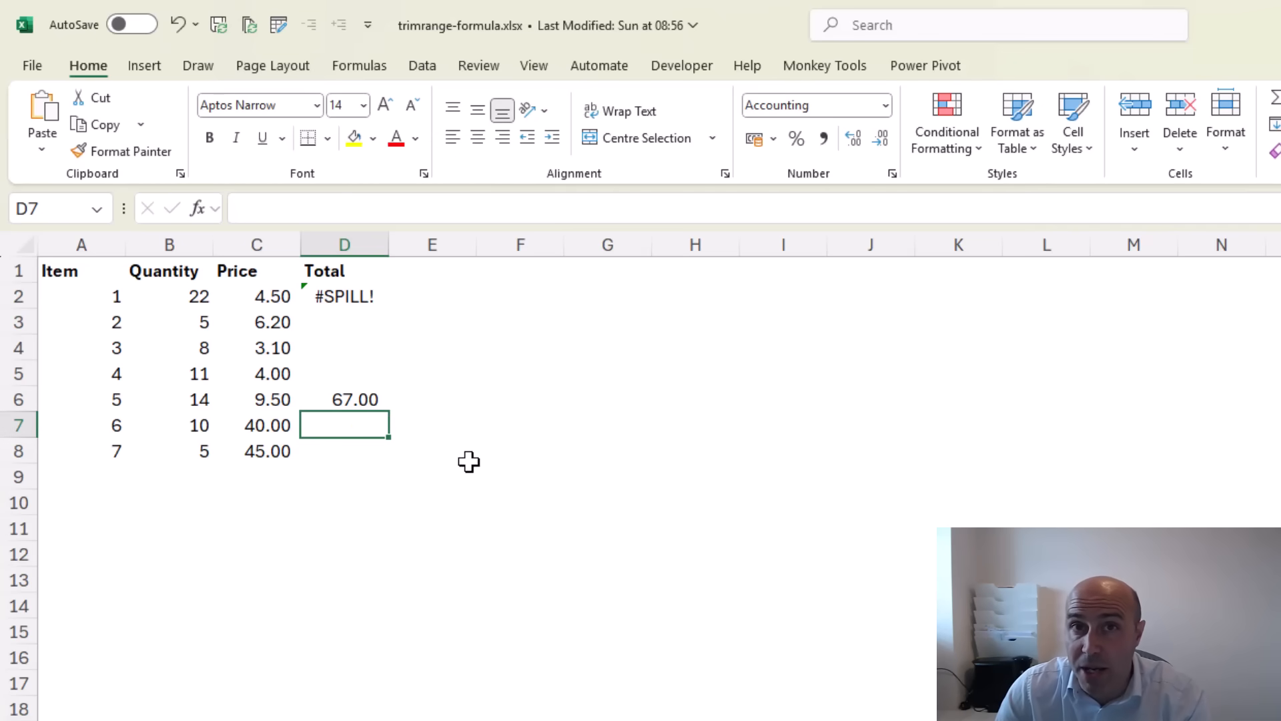
pyautogui.click(344, 401)
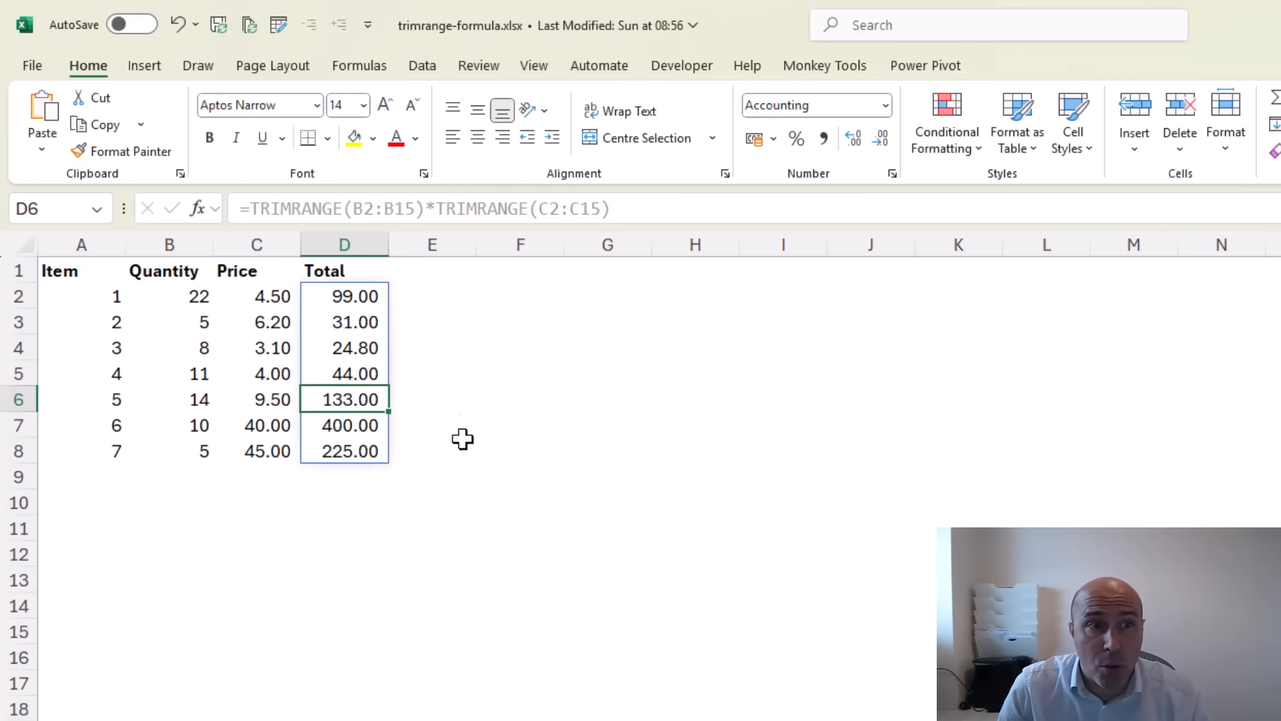
# - Rewrite the D2 formula as =B2:.B15*C2:.C15 using trim-reference dots
pyautogui.click(343, 297)
pyautogui.write('=B2:B15*C2:C15')
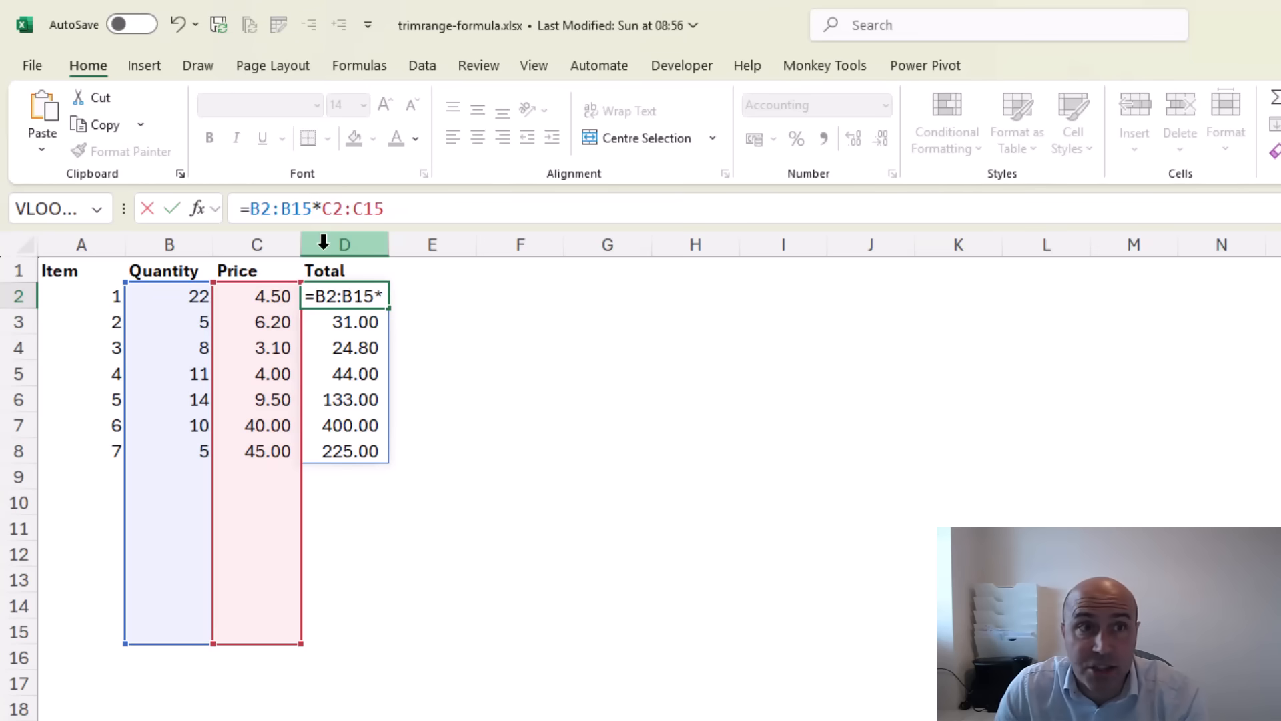
pyautogui.click(282, 208)
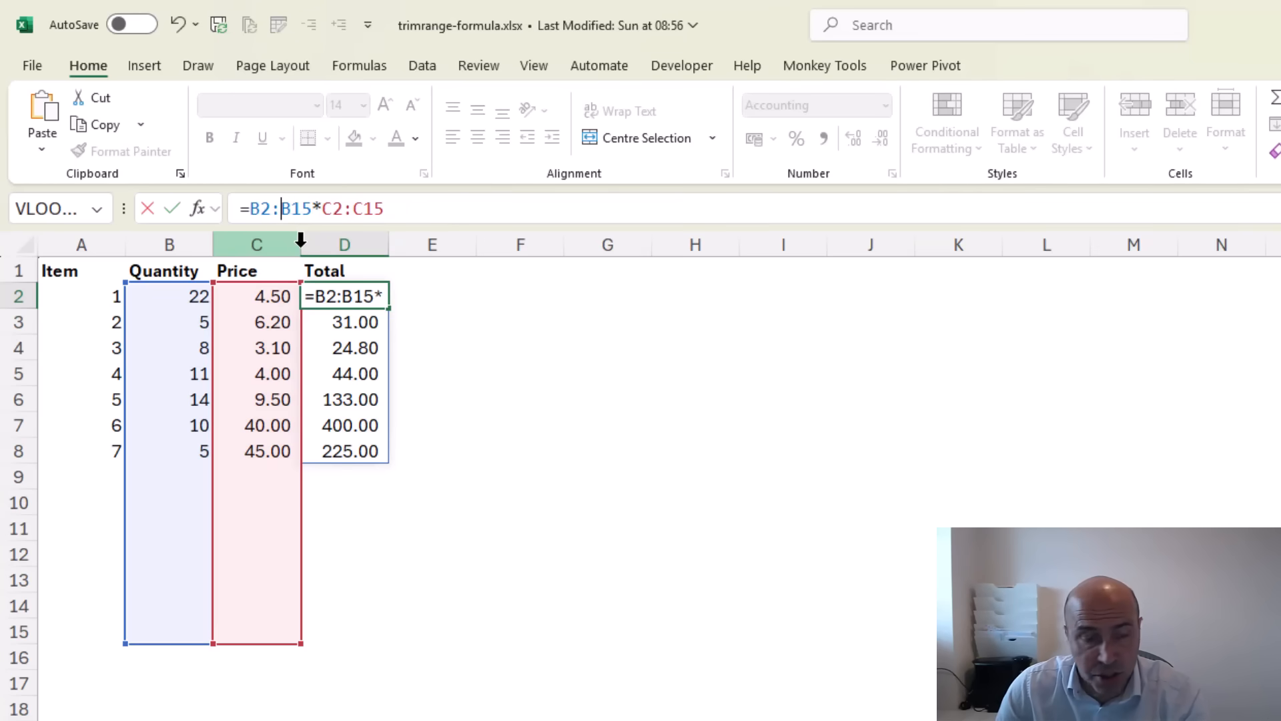
pyautogui.write('.')
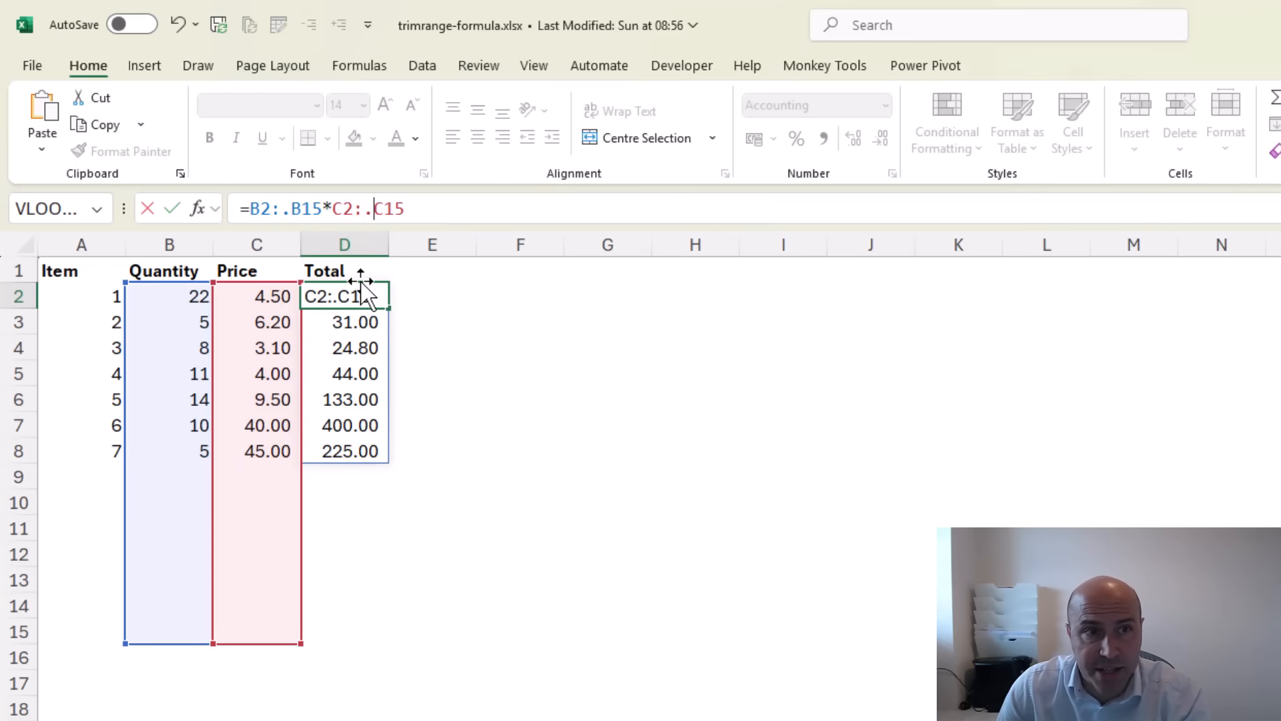
pyautogui.press('Enter')
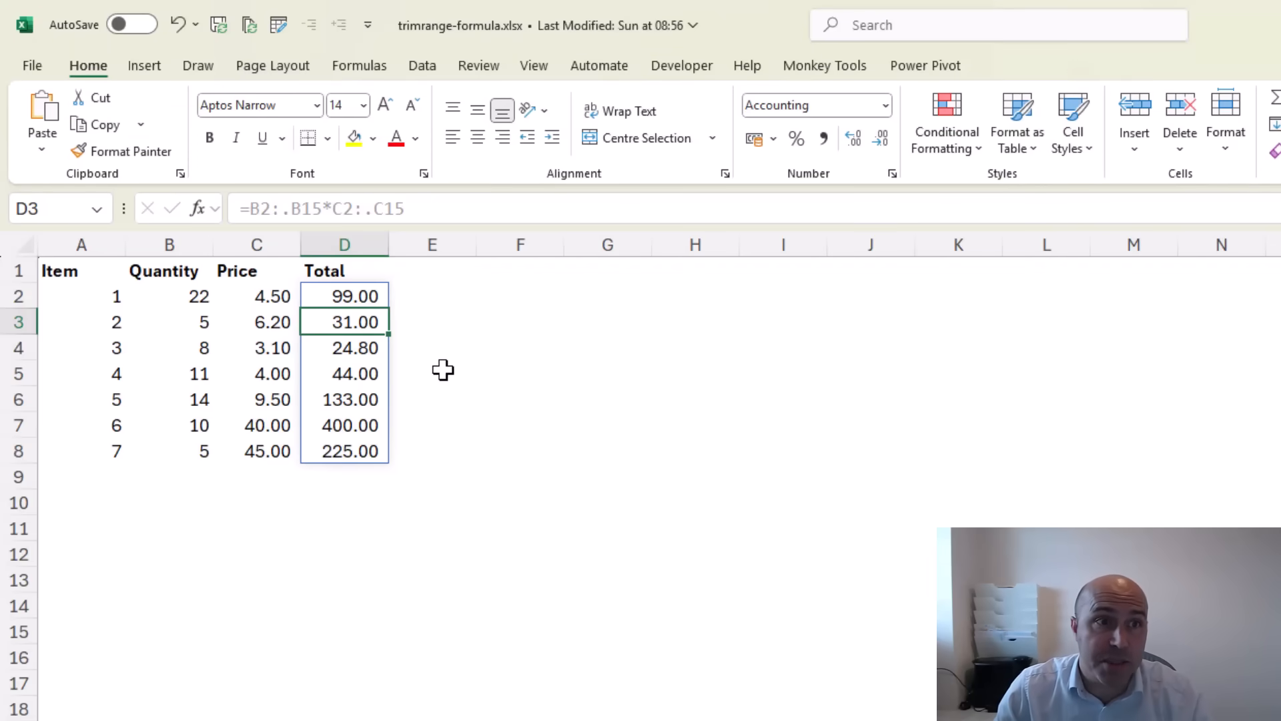
pyautogui.moveTo(377, 293)
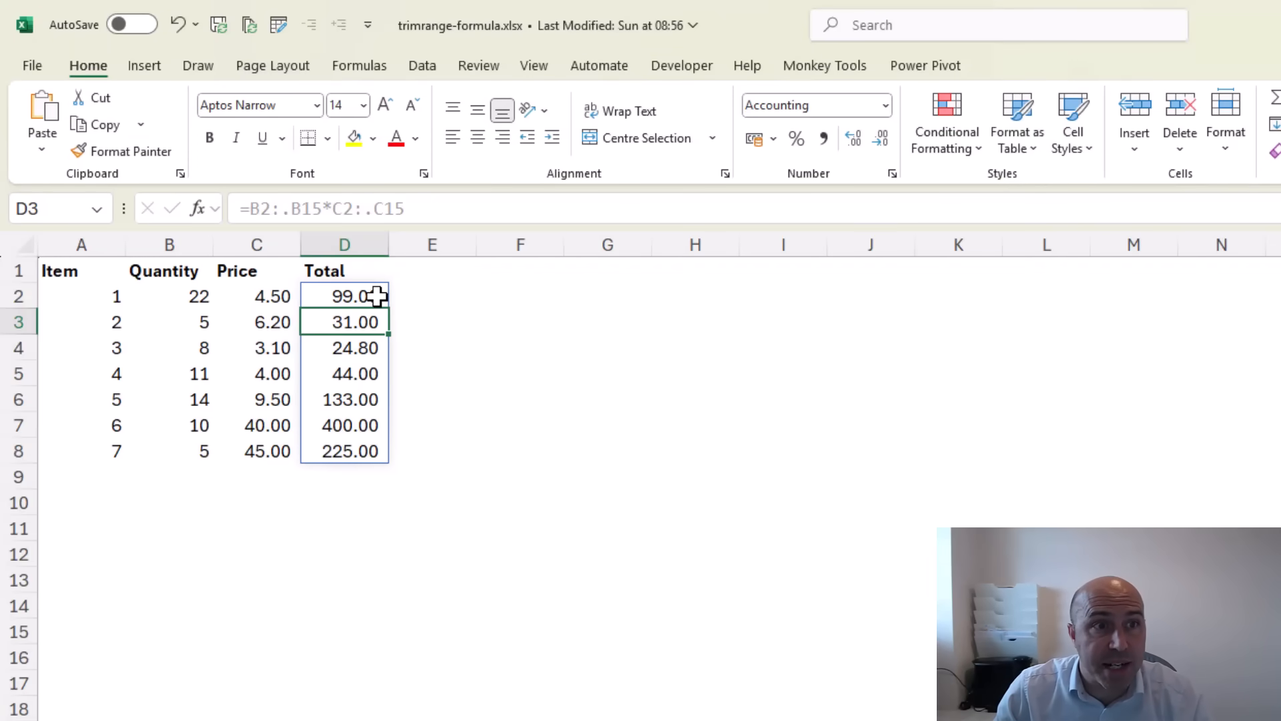
# - Change the D2 formula to whole-column trim references, =B:.B*C:.C
pyautogui.click(343, 296)
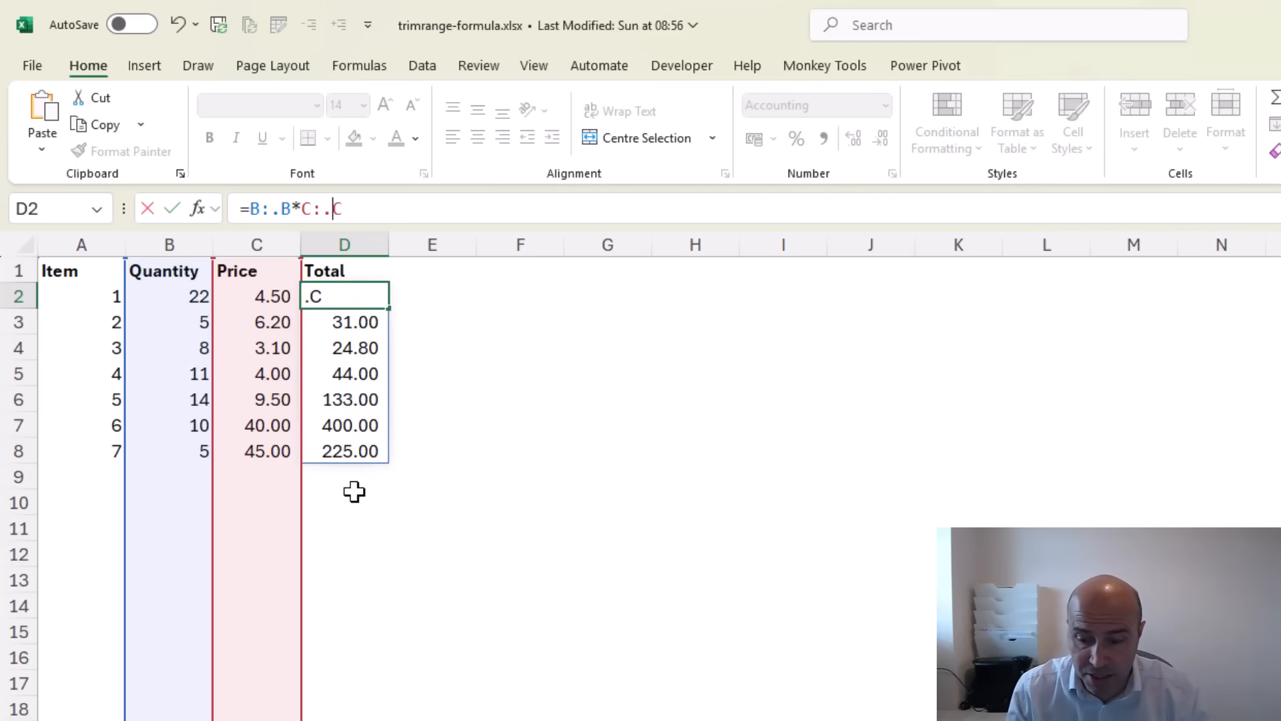
pyautogui.press('Enter')
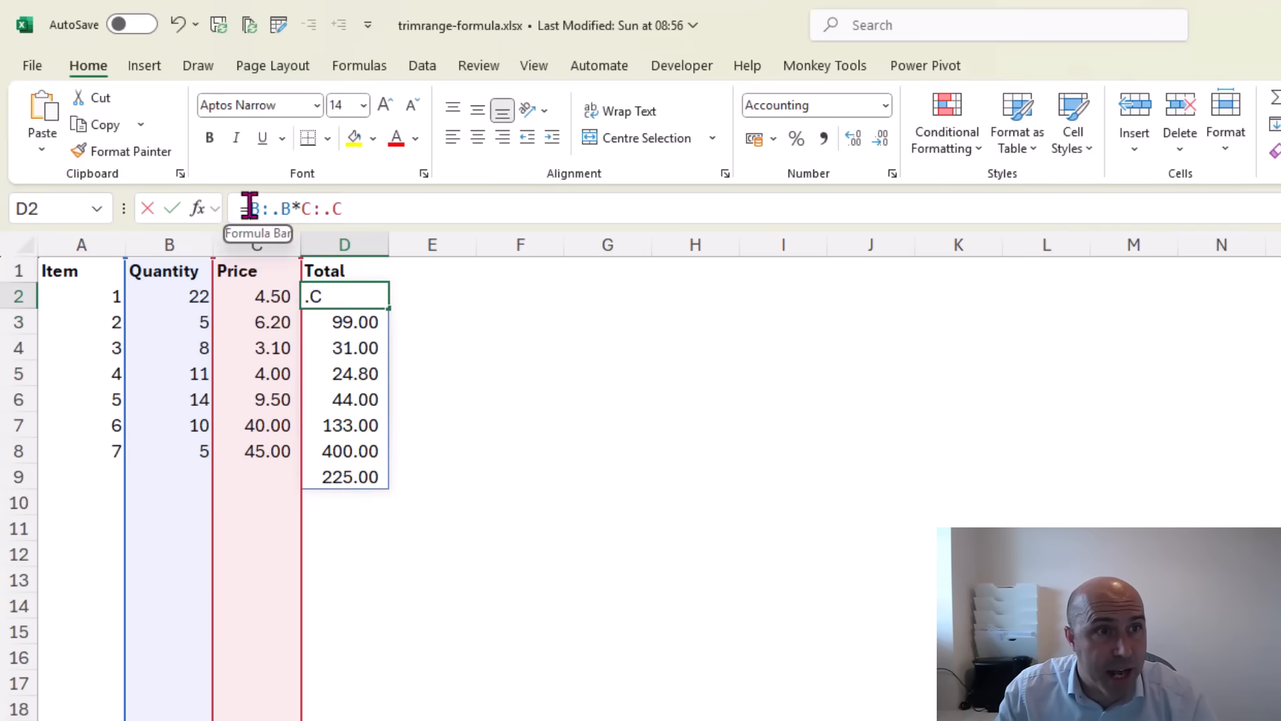
# - Wrap the Total formula as =DROP(B:.B*C:.C,1) to discard the header row
pyautogui.write('=drop')
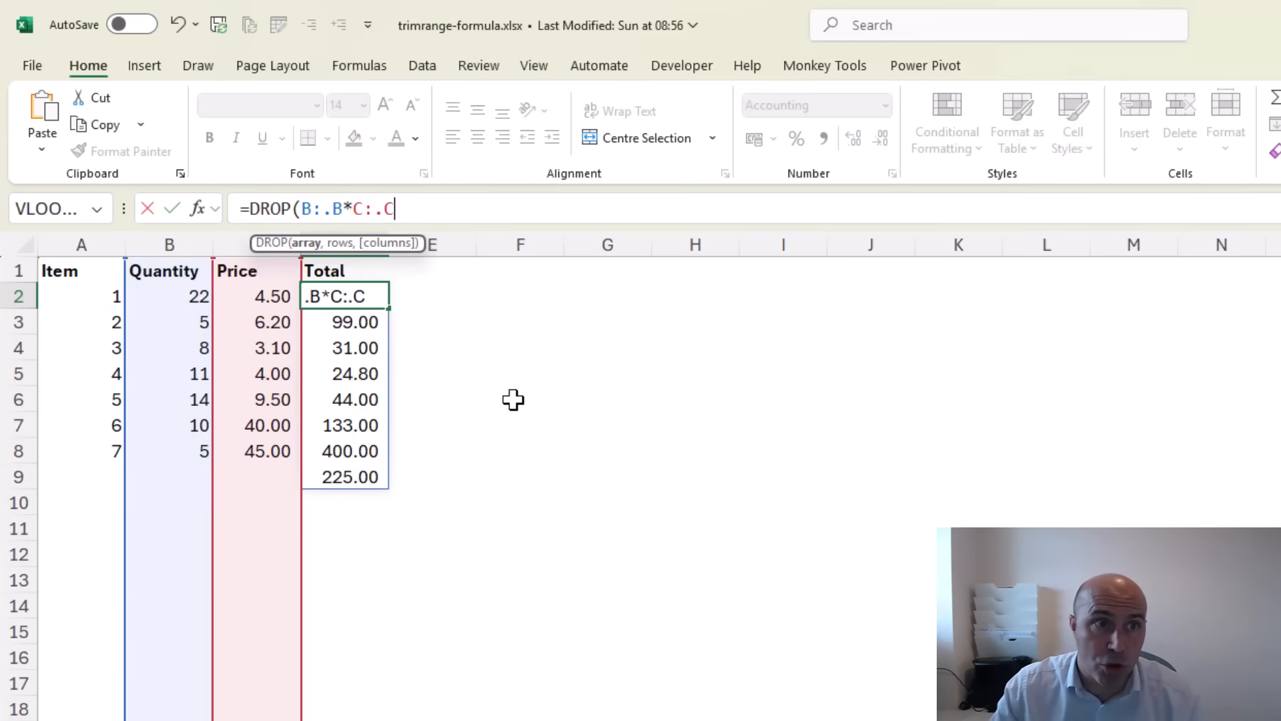
pyautogui.write(',')
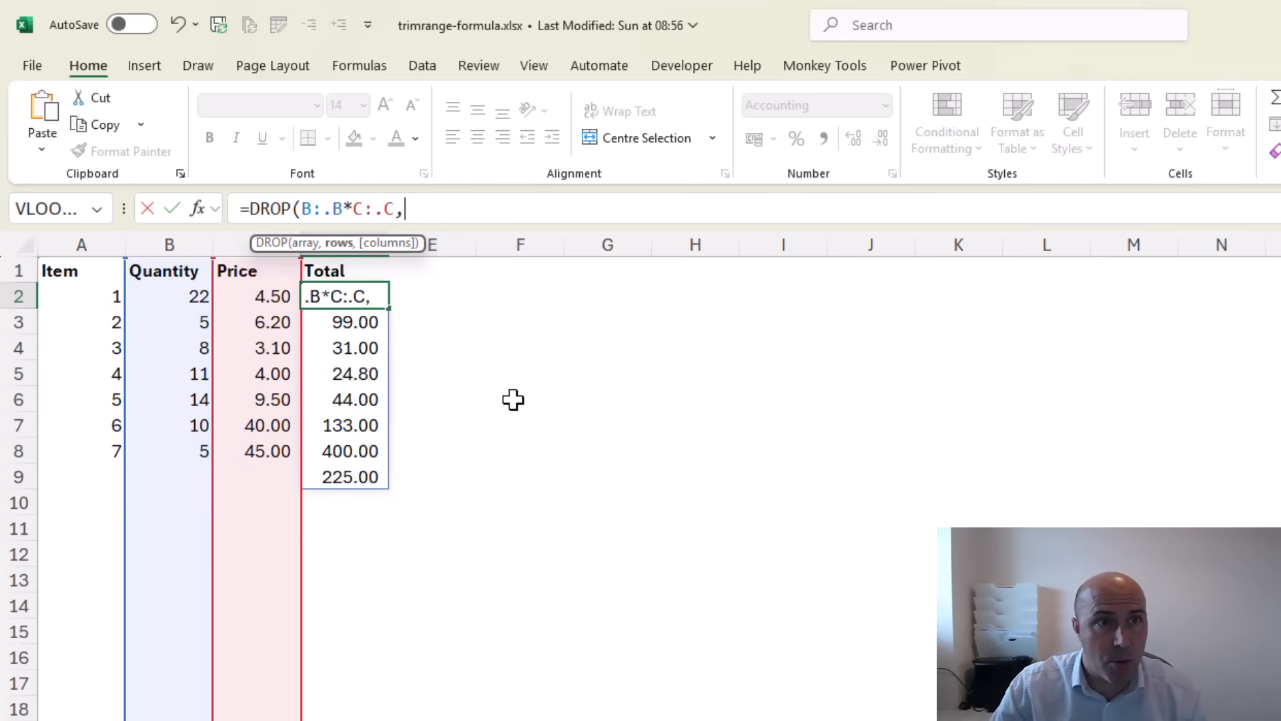
pyautogui.write('1')
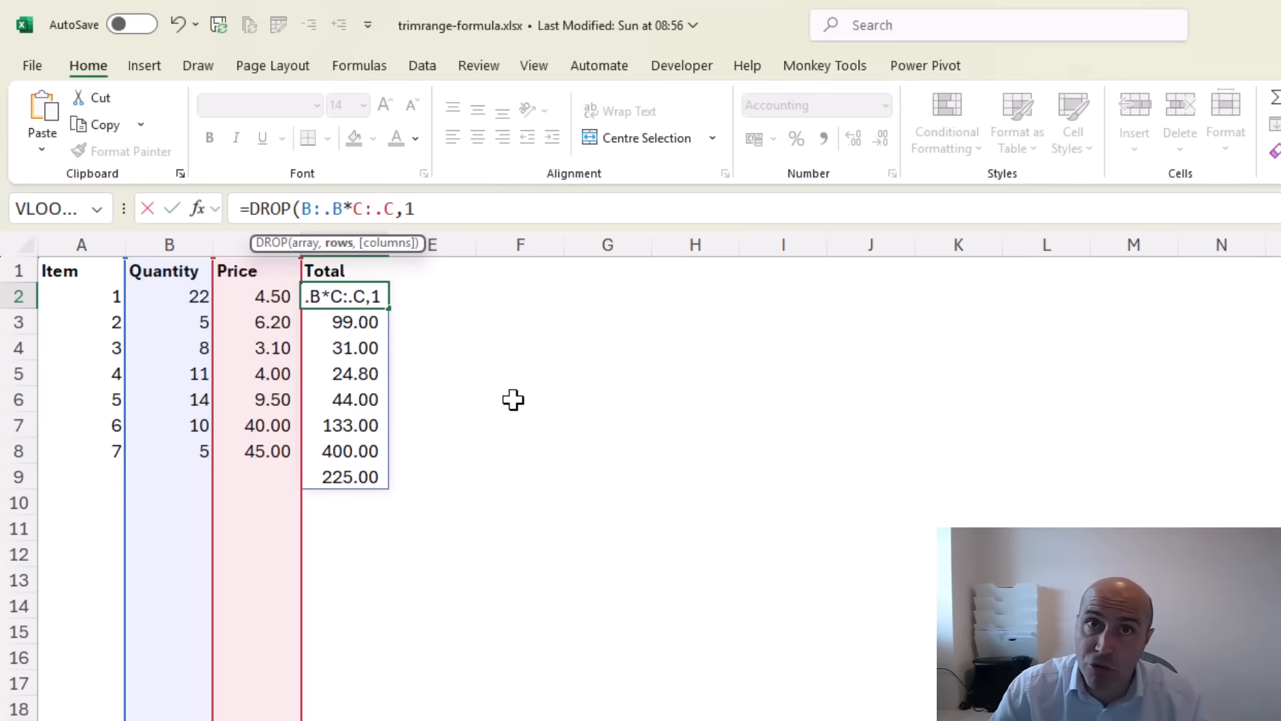
pyautogui.write(')')
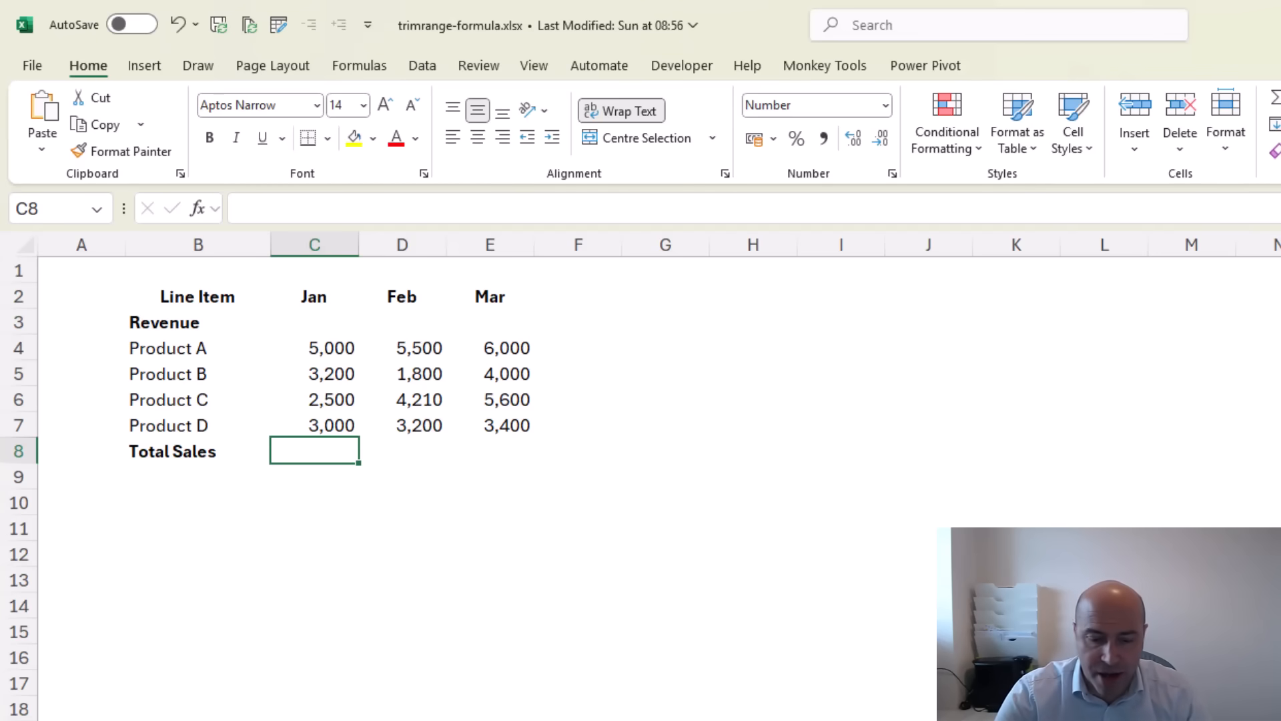
# - Enter =SUM(C4:C7) in C8 for a Jan total of 13,700, then clear it again
pyautogui.write('=sum(')
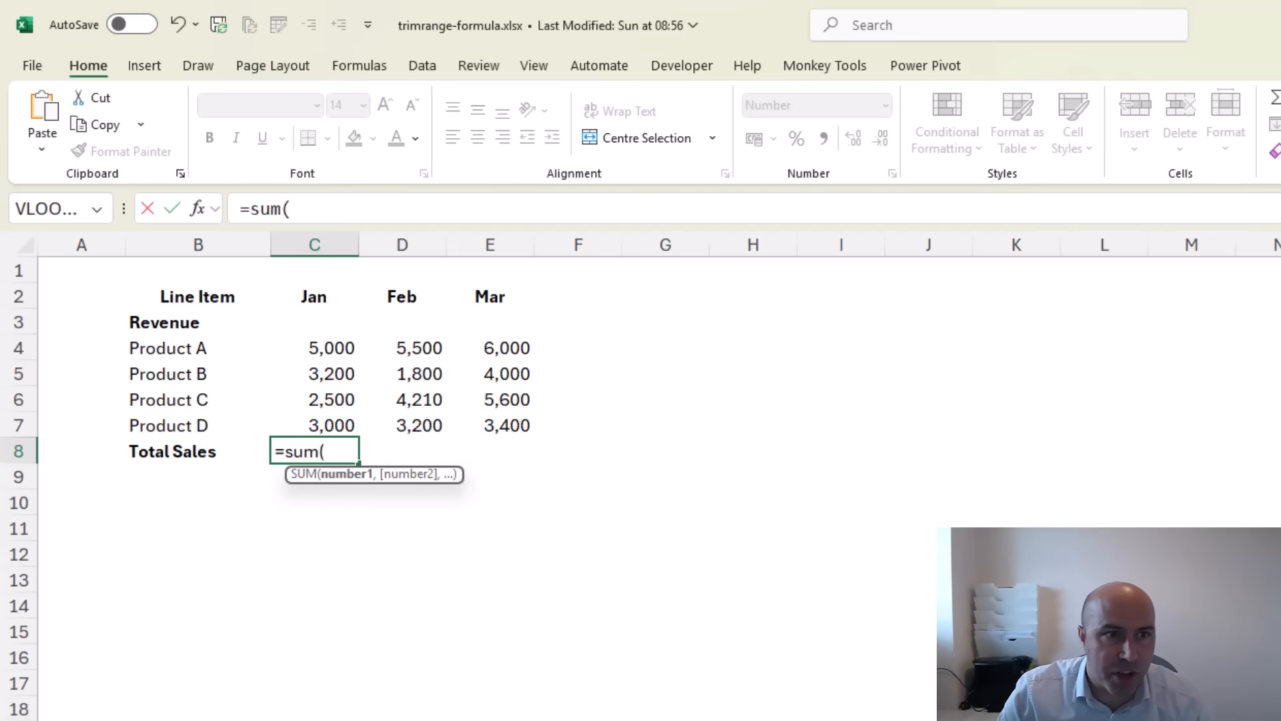
pyautogui.moveTo(312, 344)
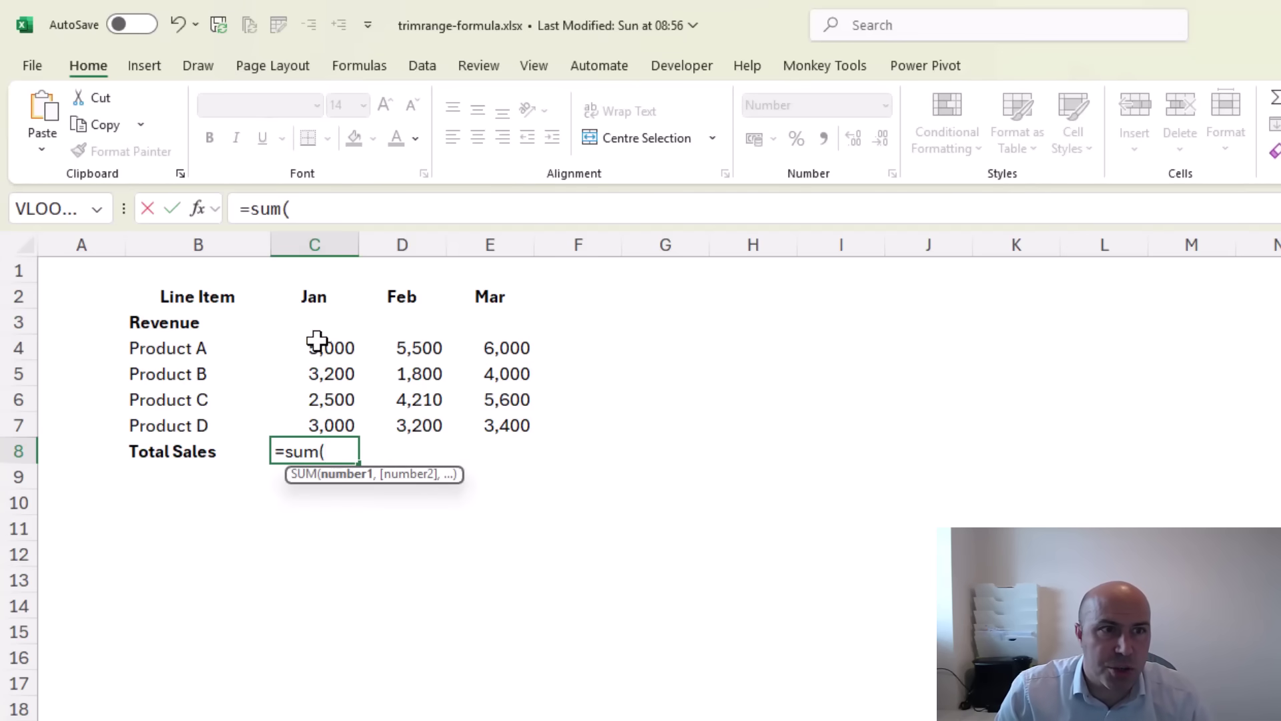
pyautogui.moveTo(313, 348); pyautogui.dragTo(314, 425)
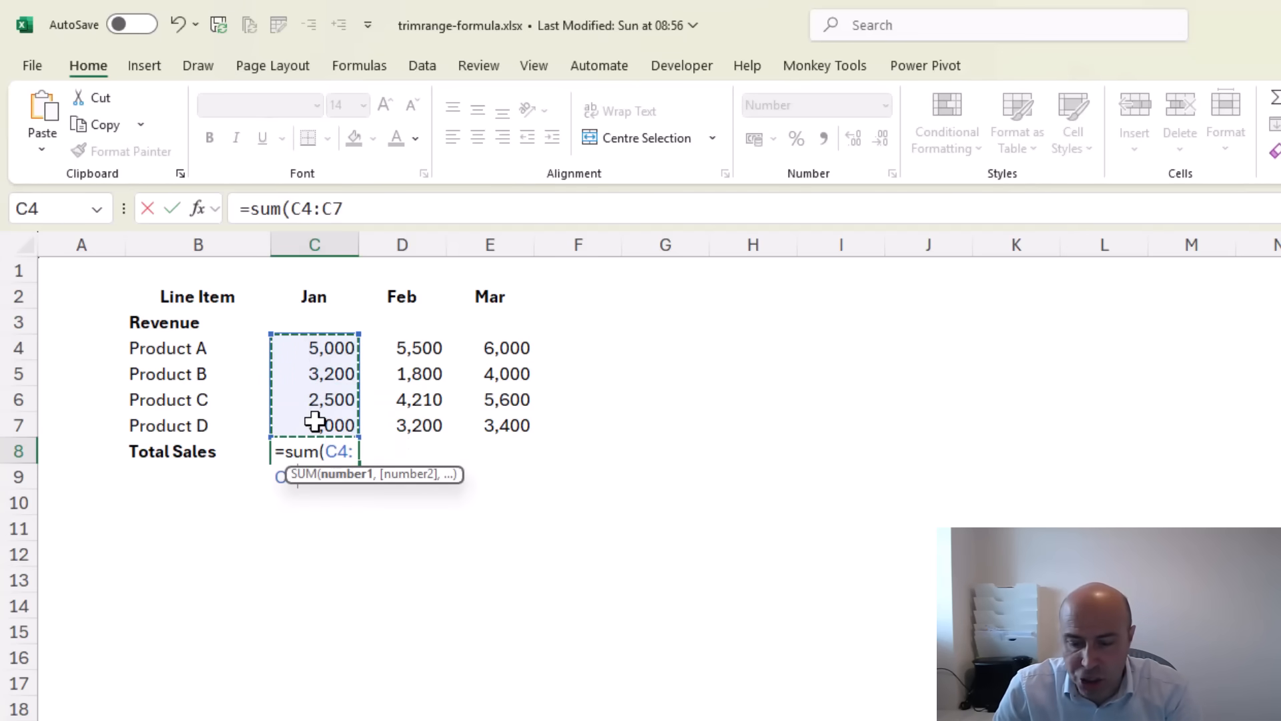
pyautogui.press('Enter')
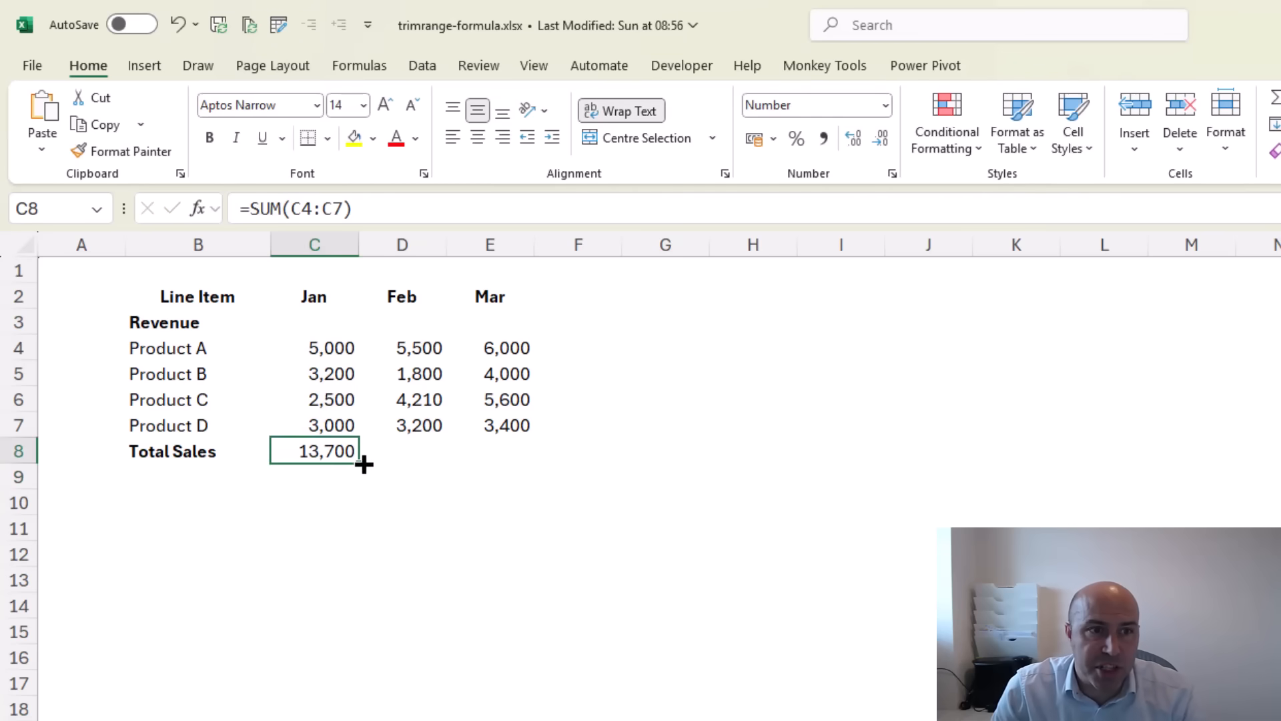
pyautogui.moveTo(363, 464); pyautogui.dragTo(515, 451)
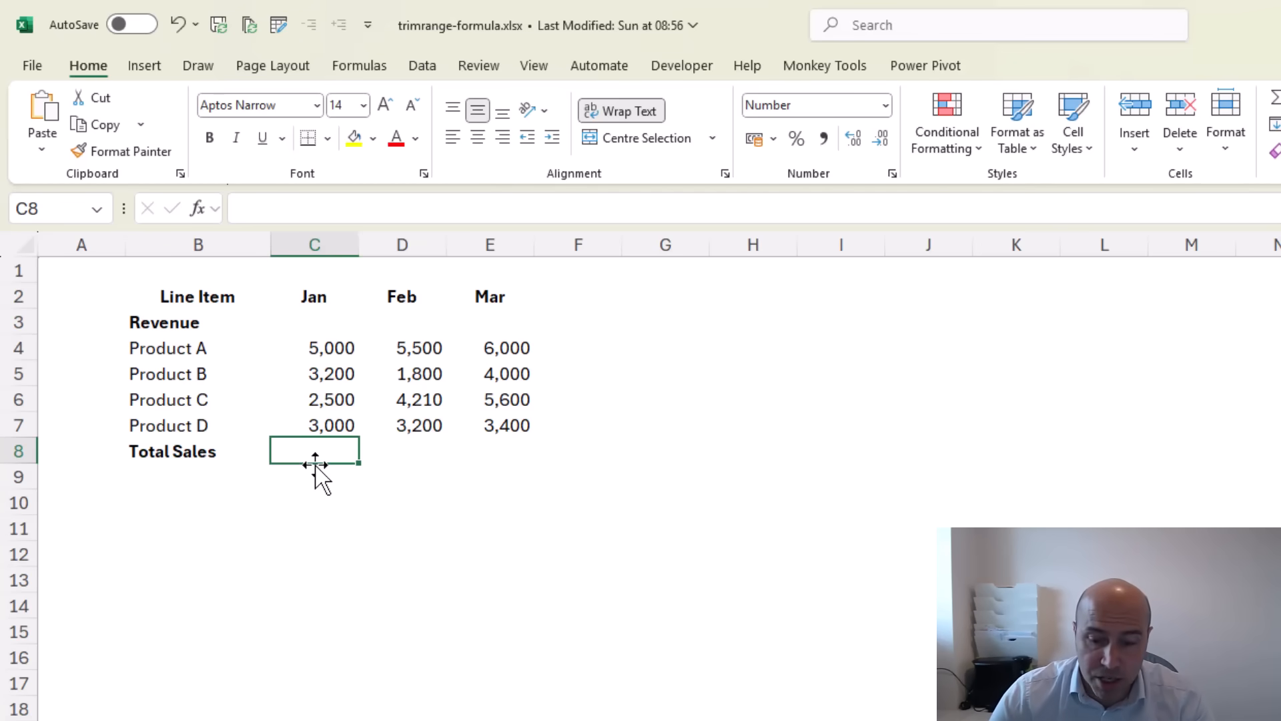
# - Enter =BYCOL(4:7,SUM) in C8, which returns a #SPILL! error
pyautogui.write('=by')
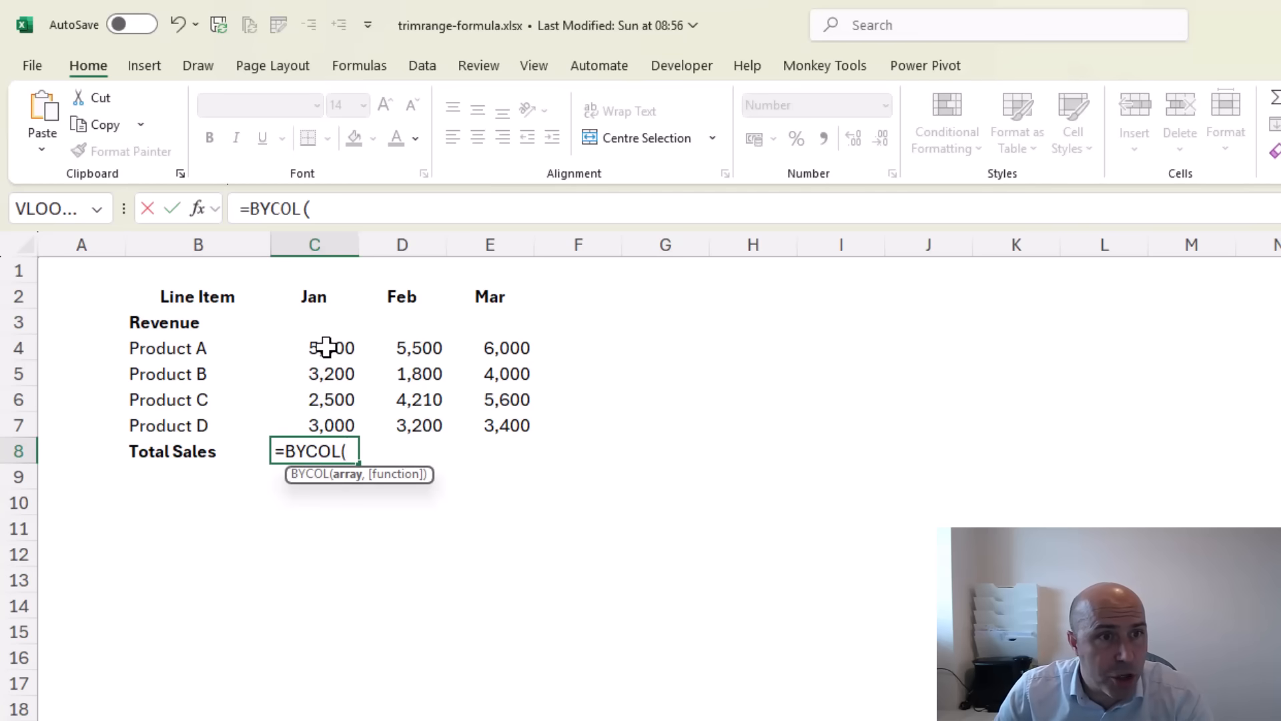
pyautogui.moveTo(332, 347); pyautogui.dragTo(867, 399)
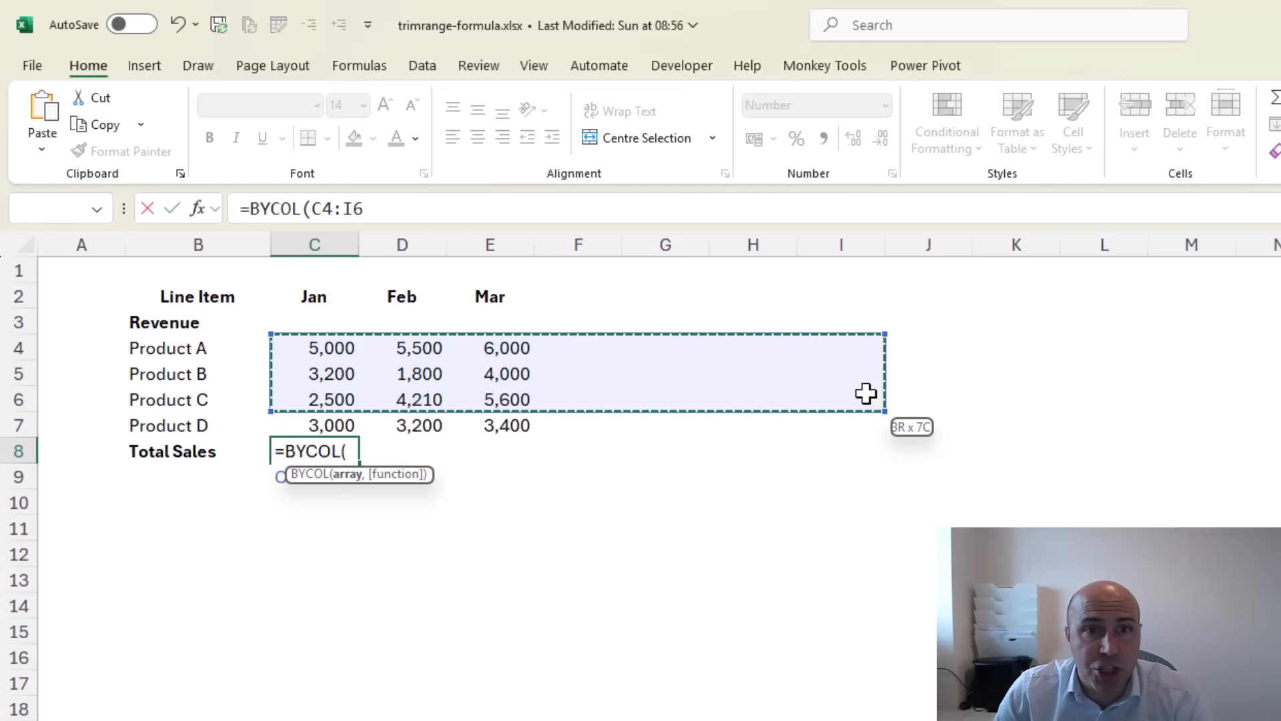
pyautogui.moveTo(866, 394); pyautogui.dragTo(1047, 423)
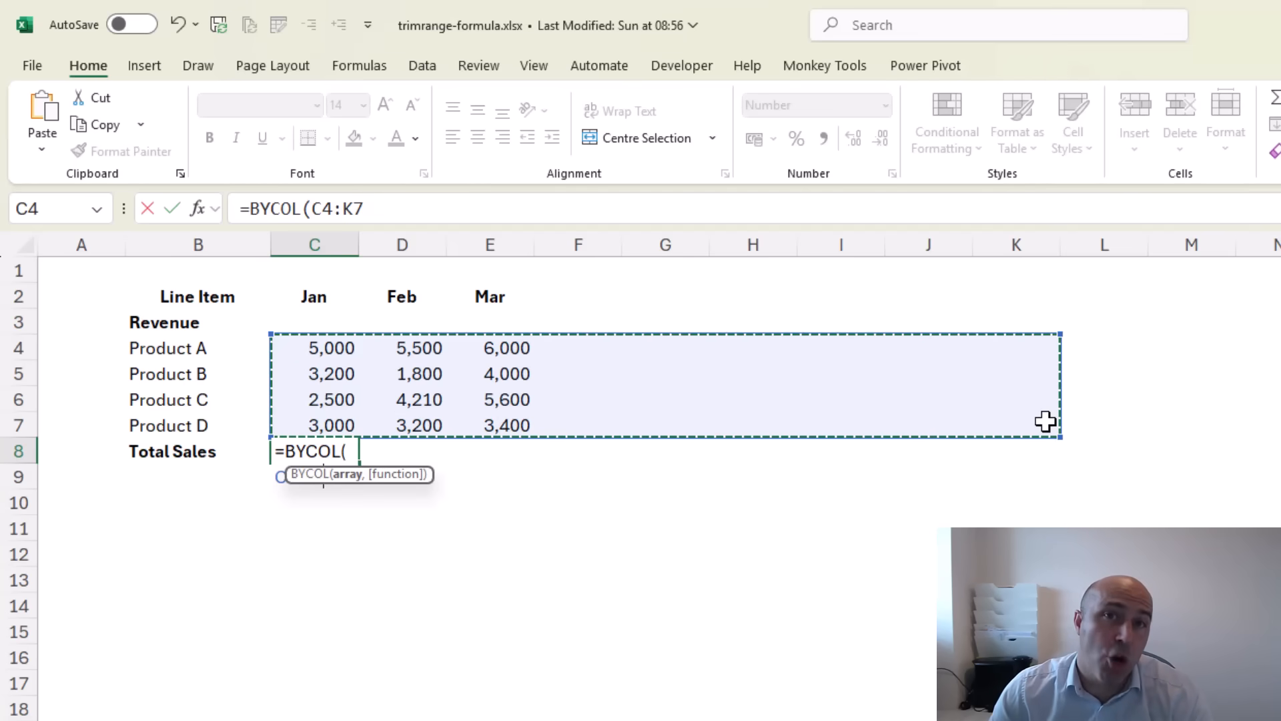
pyautogui.moveTo(478, 400)
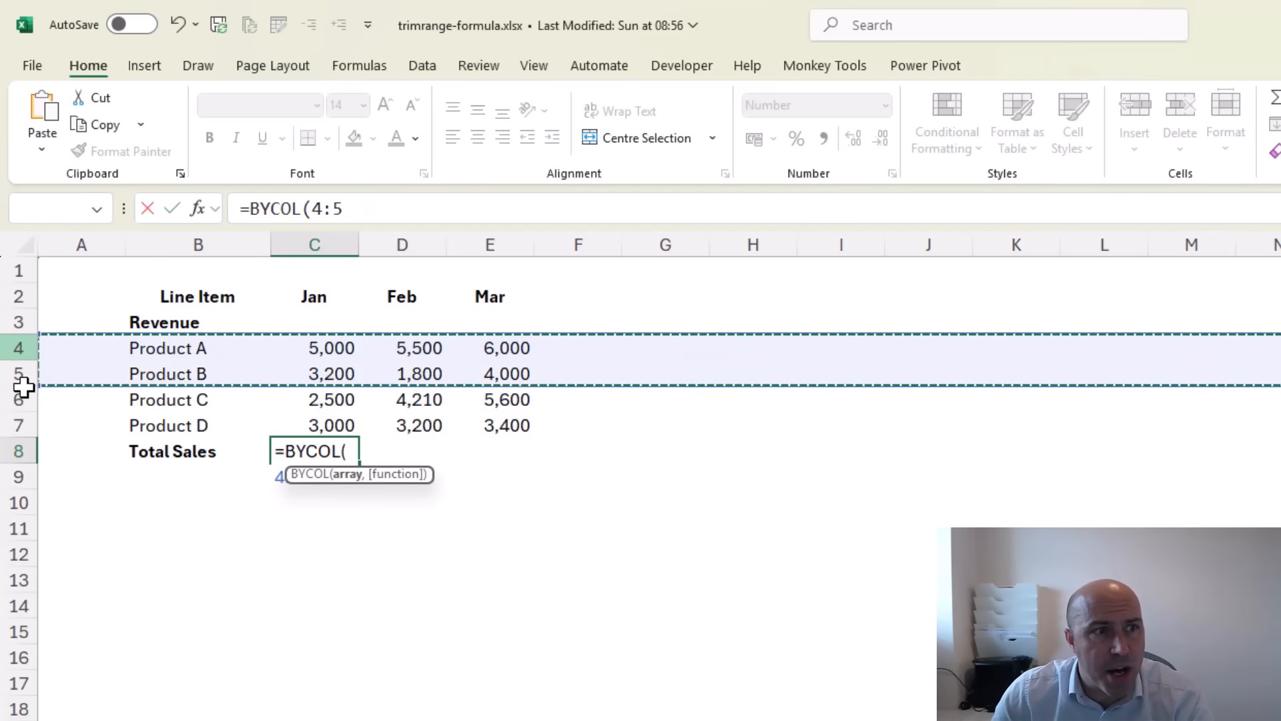
pyautogui.moveTo(16, 359); pyautogui.dragTo(16, 424)
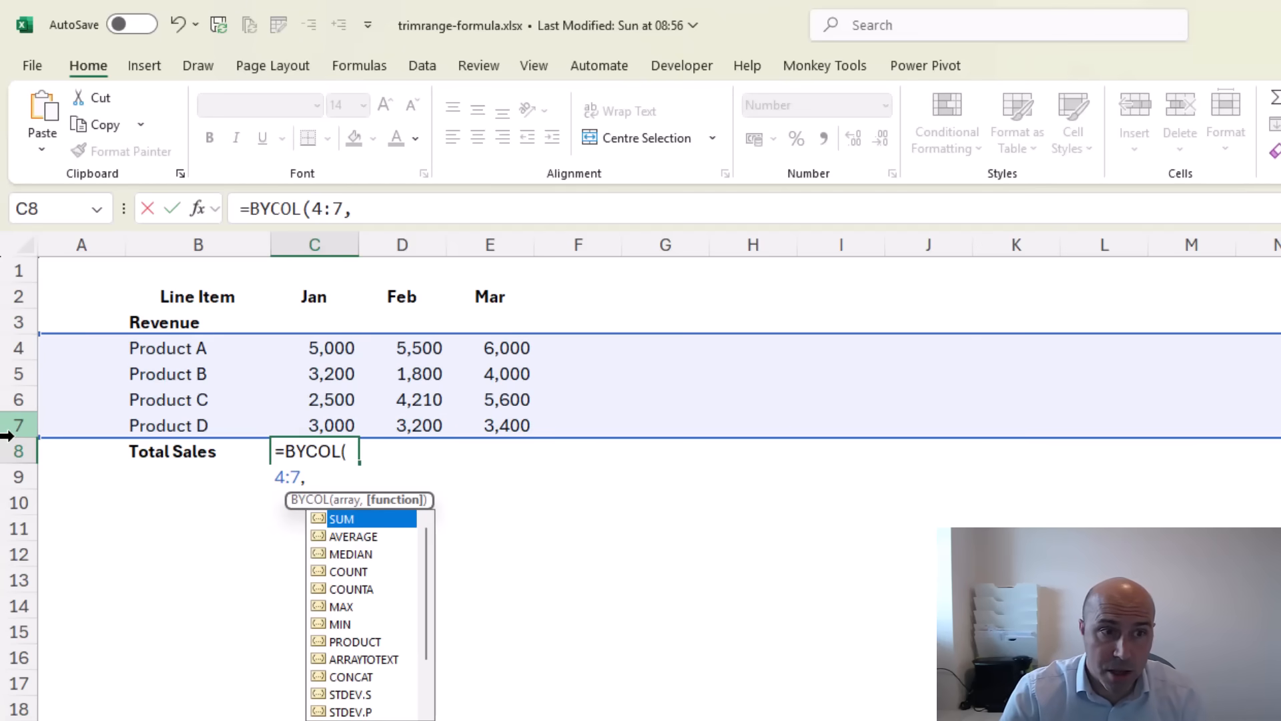
pyautogui.write('SUM')
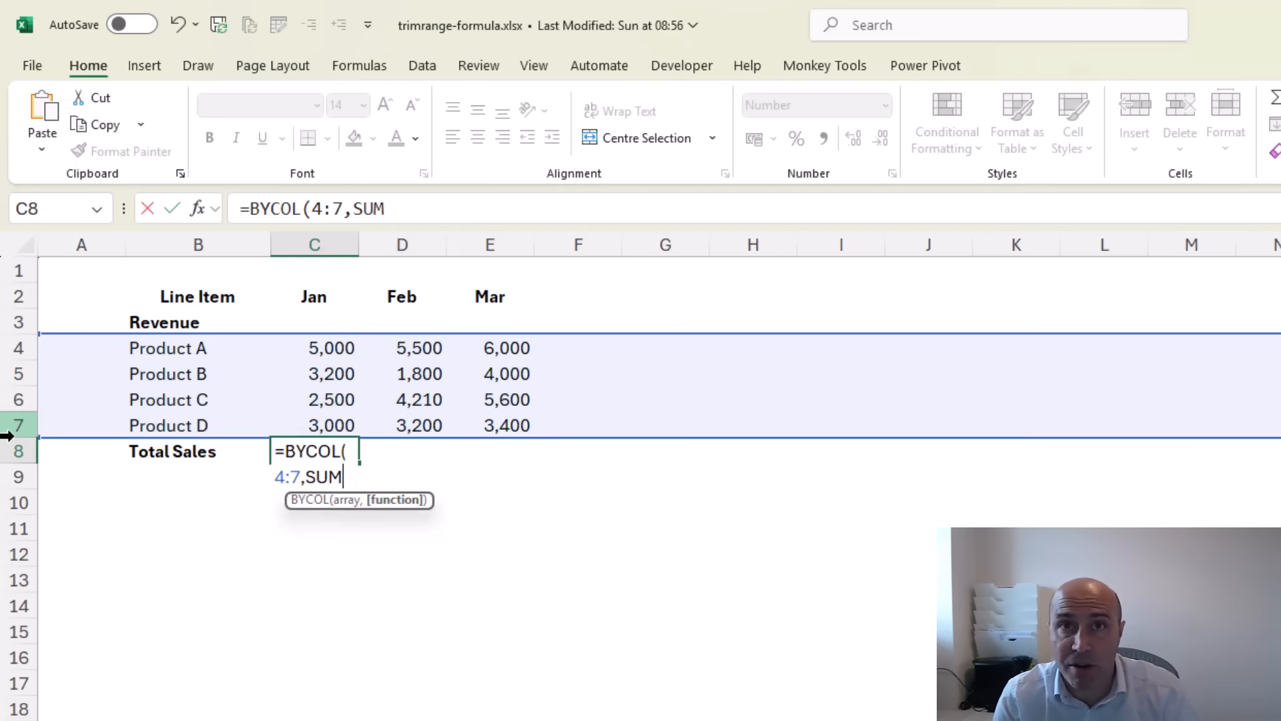
pyautogui.write(')')
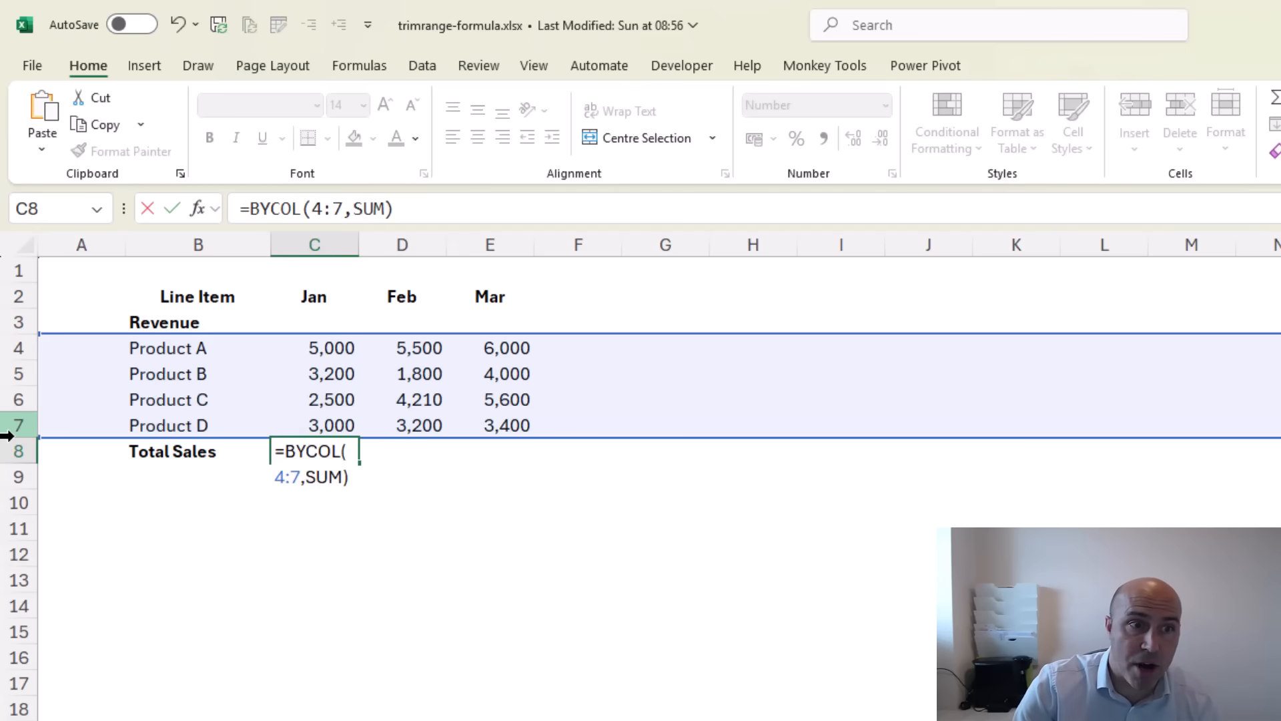
pyautogui.press('Enter')
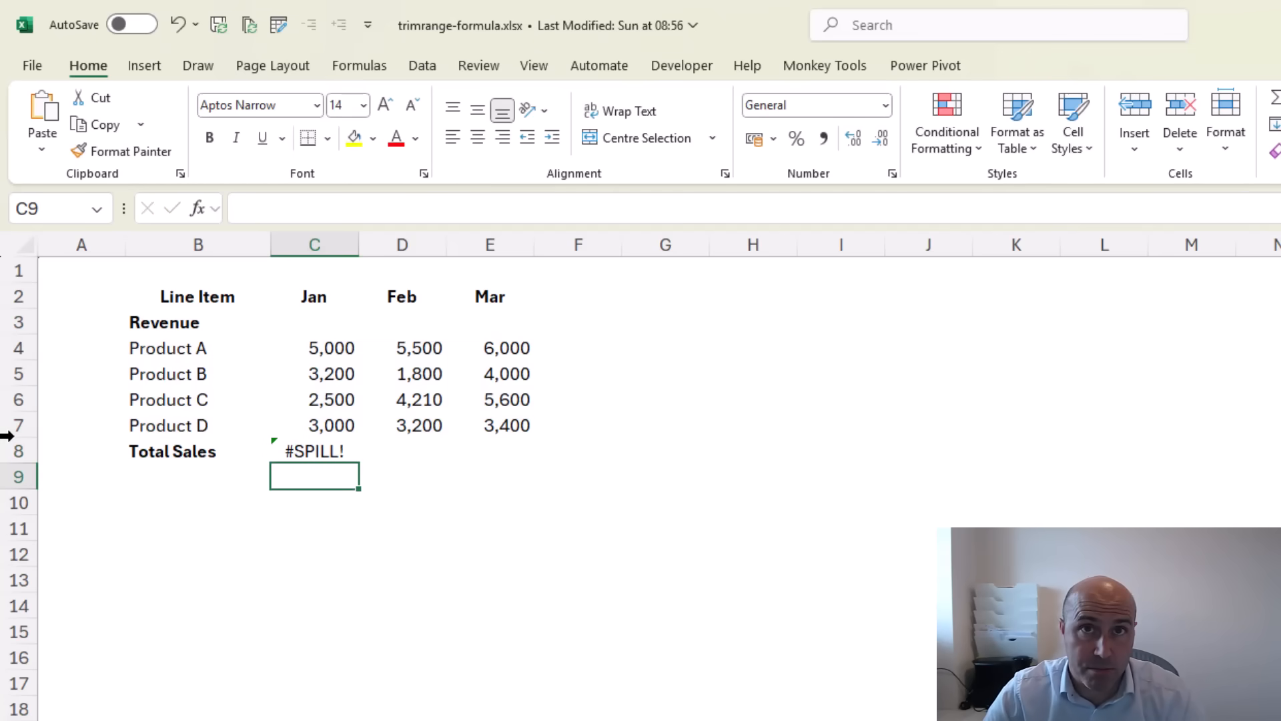
pyautogui.moveTo(148, 561)
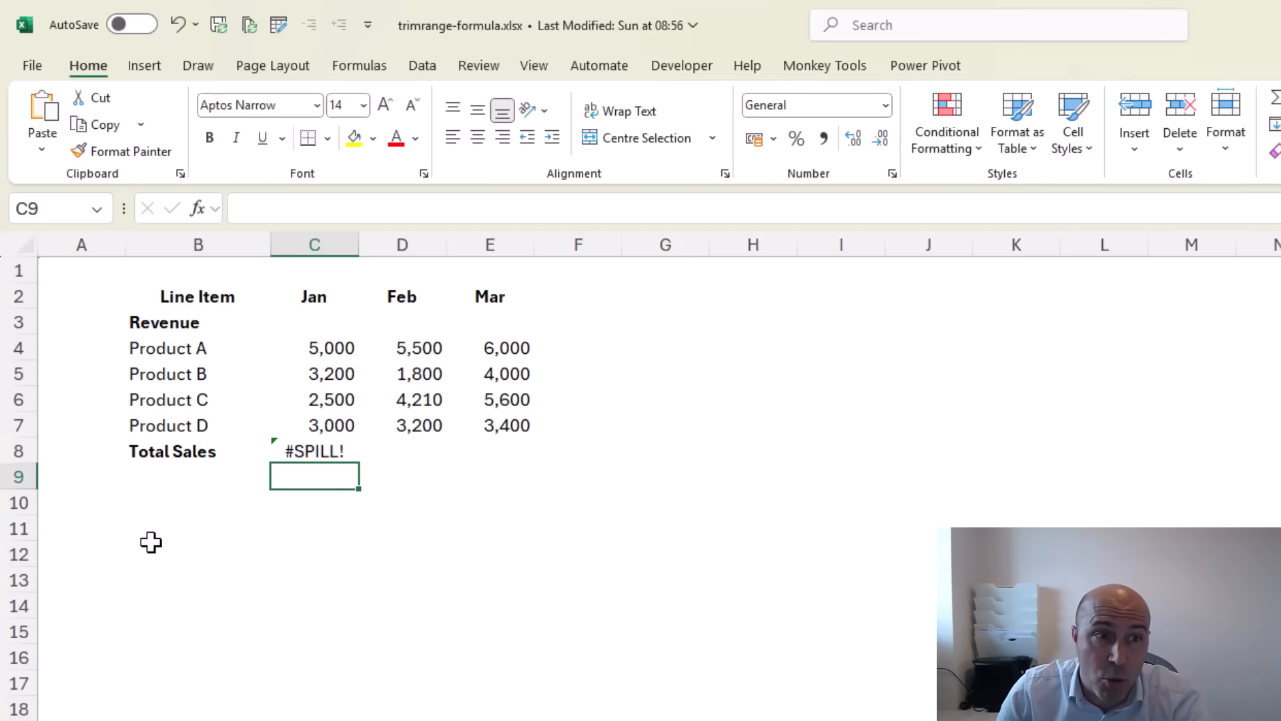
pyautogui.click(313, 451)
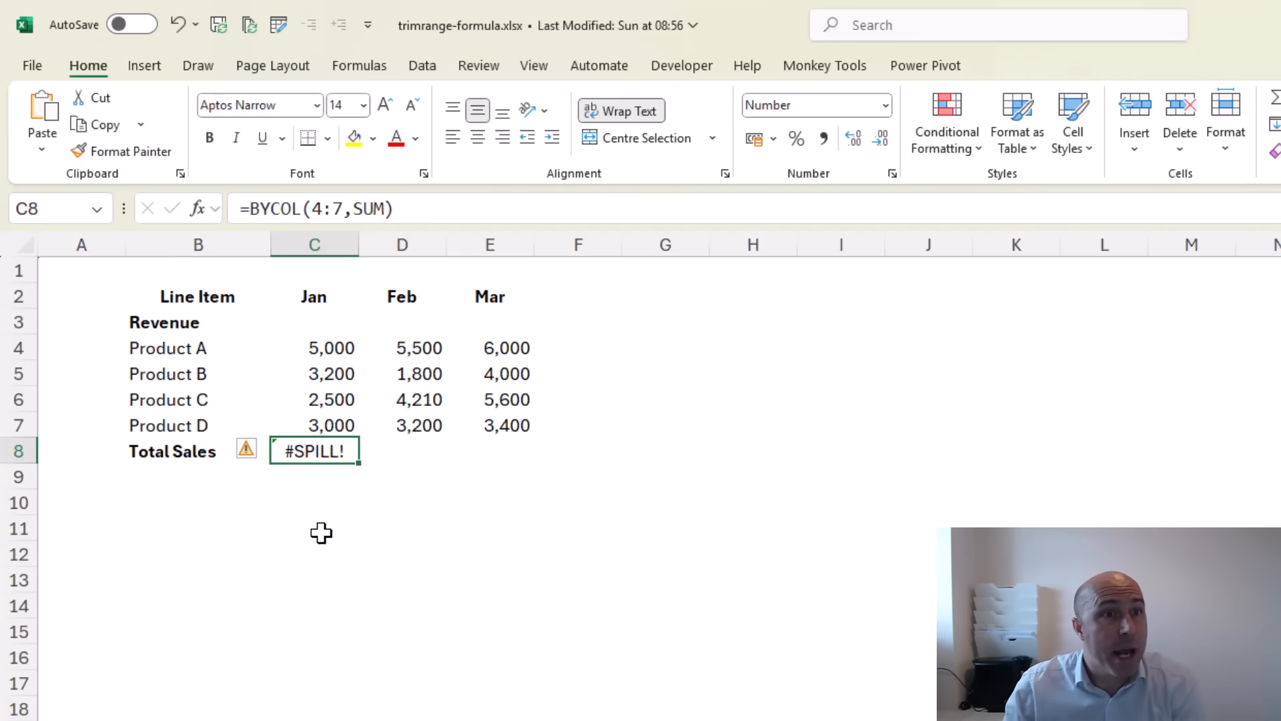
pyautogui.moveTo(345, 288)
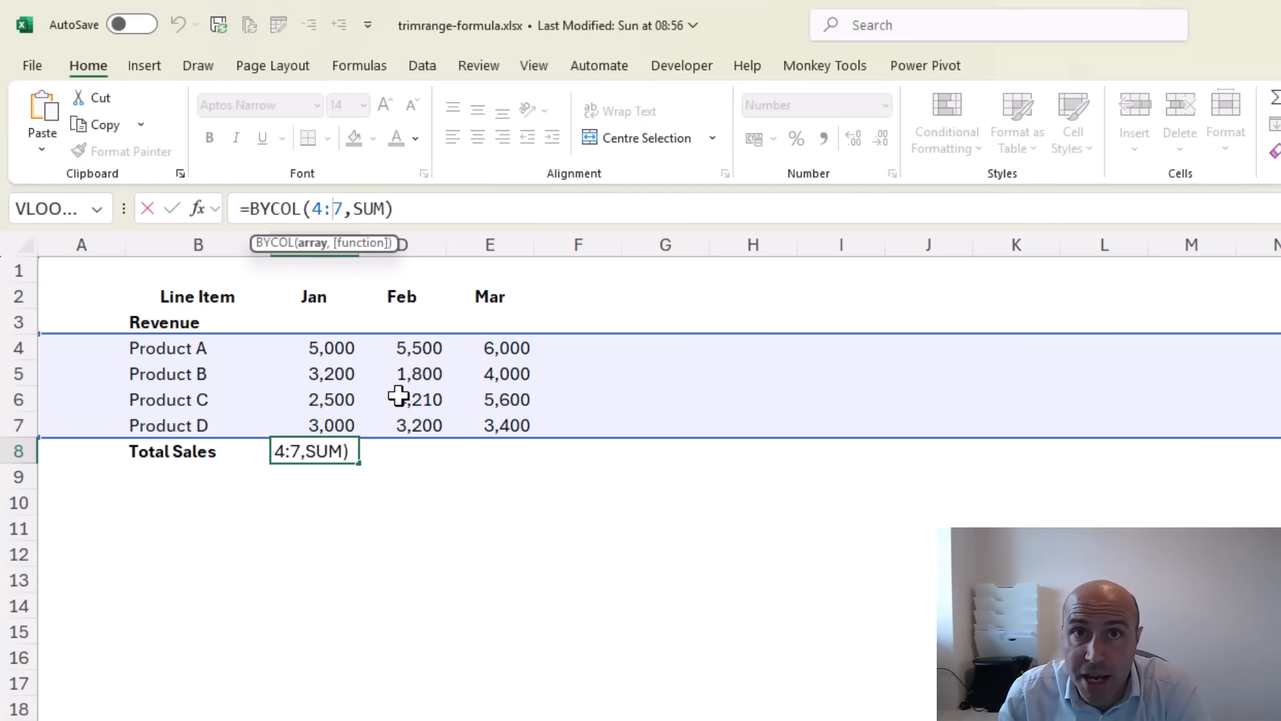
# - Change C8 to BYCOL(4:.7,SUM) so Total Sales spills 0, 13,700, 14,710, 19,000
pyautogui.write('.')
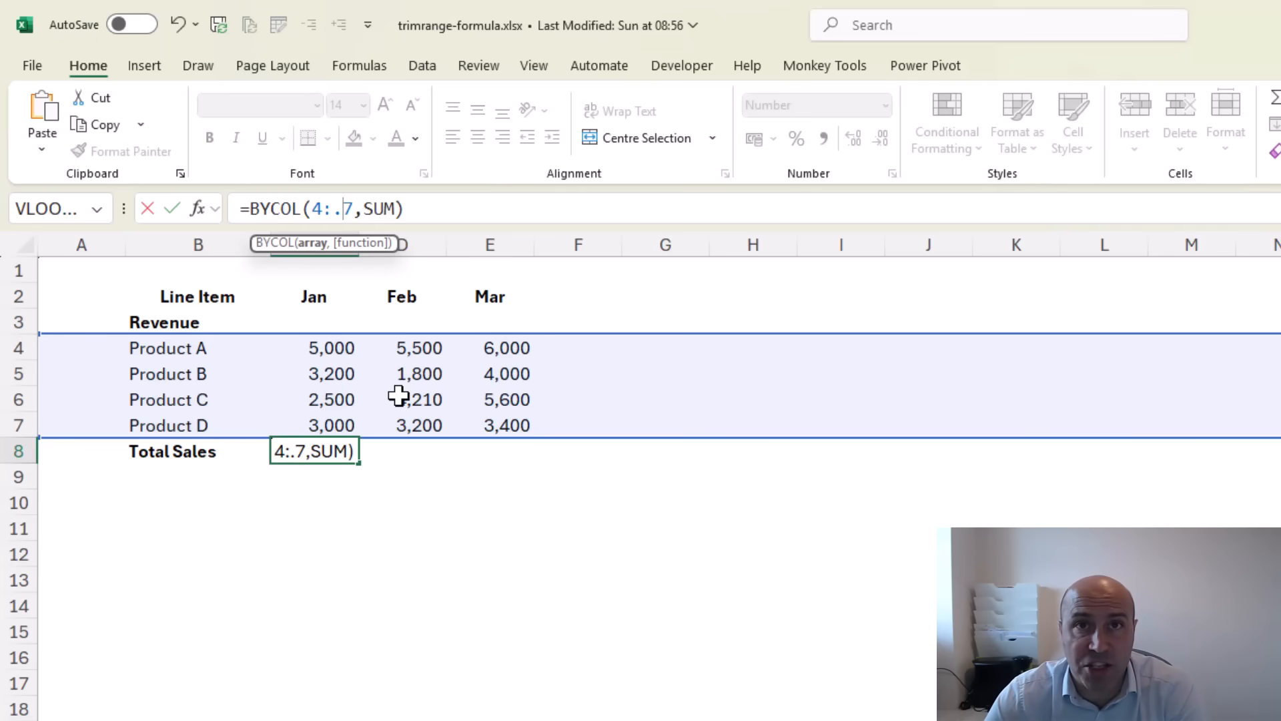
pyautogui.press('Enter')
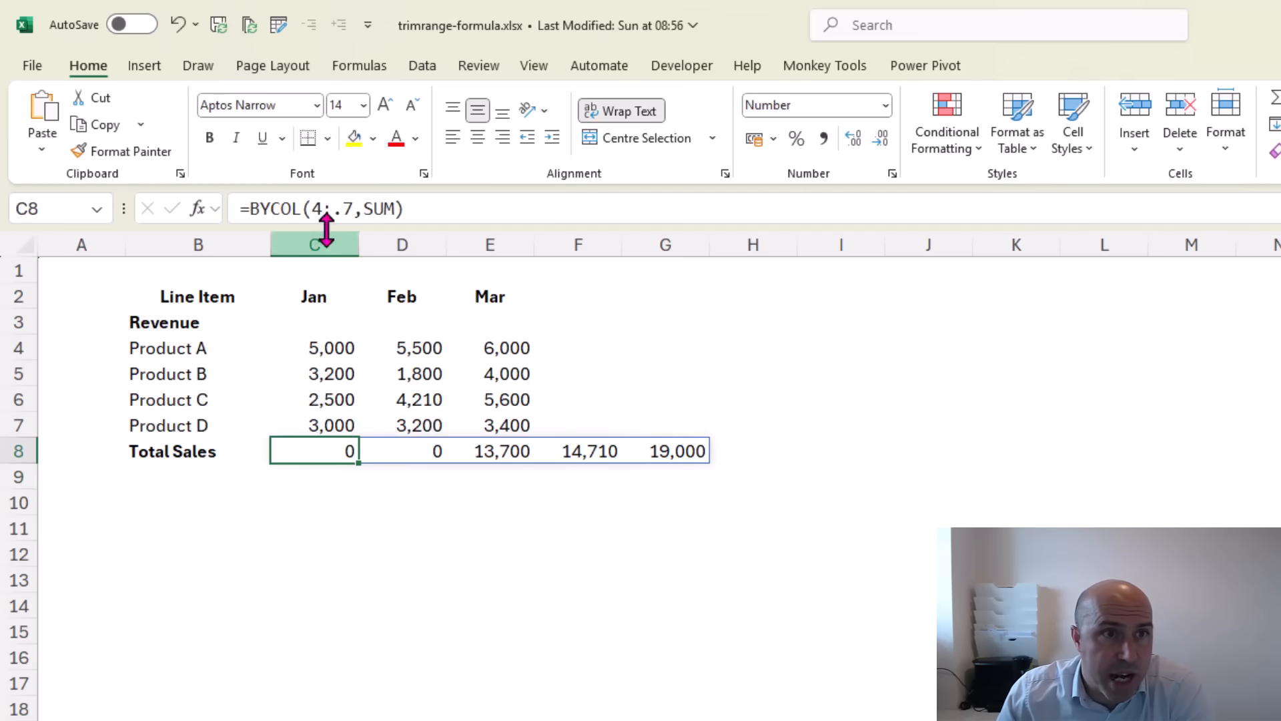
pyautogui.doubleClick(314, 451)
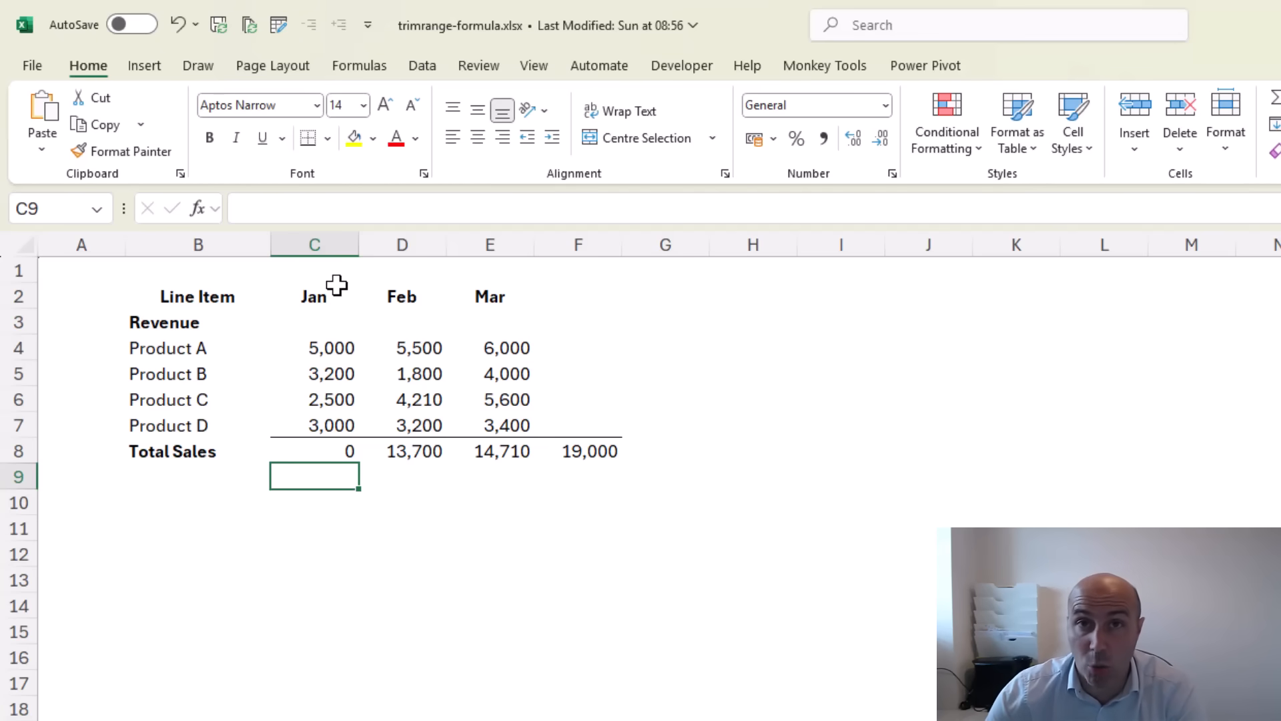
pyautogui.moveTo(340, 409)
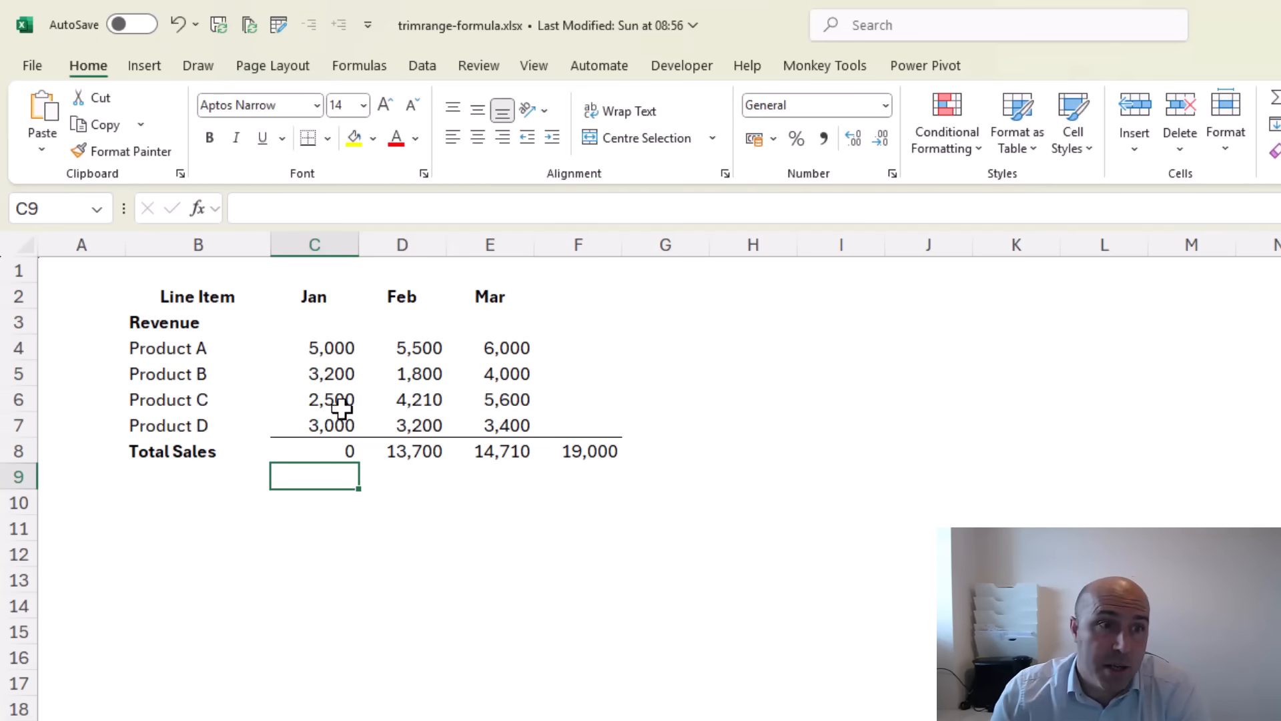
# - Wrap C8 as =DROP(BYCOL(4:.7,SUM),,1) so 13,700, 14,710, 19,000 sit under Jan–Mar
pyautogui.click(315, 451)
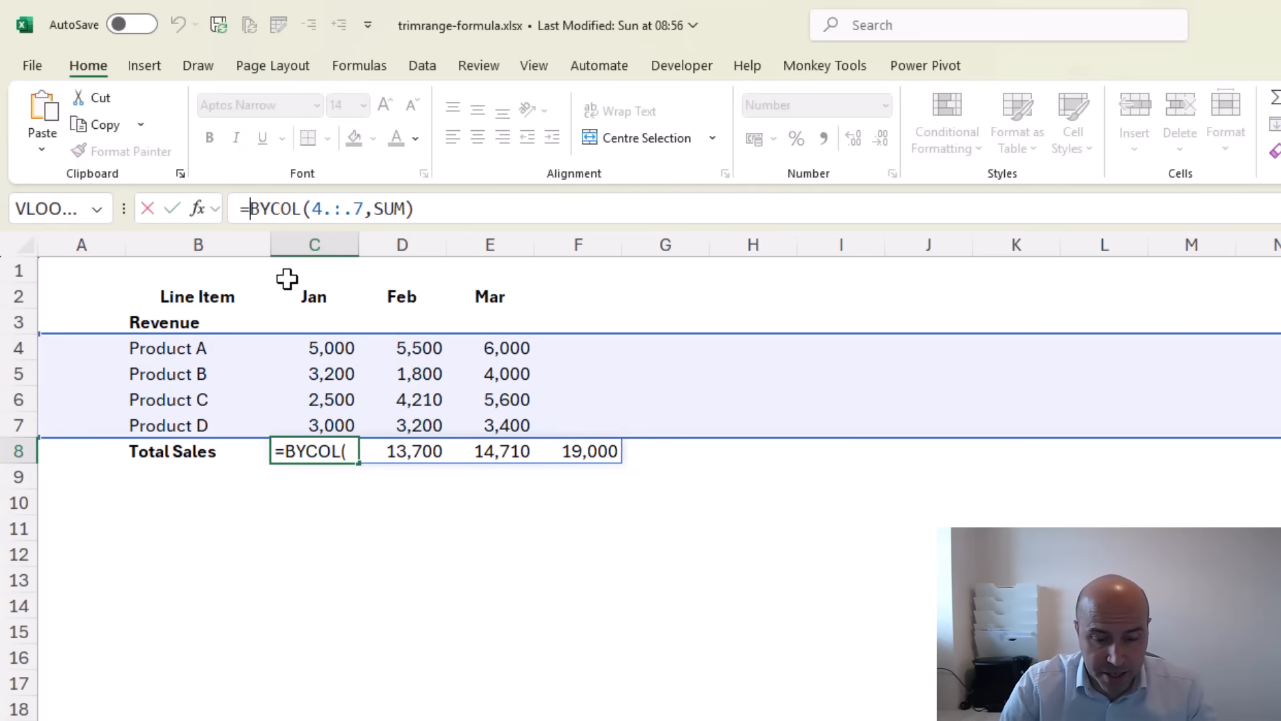
pyautogui.write('drop(')
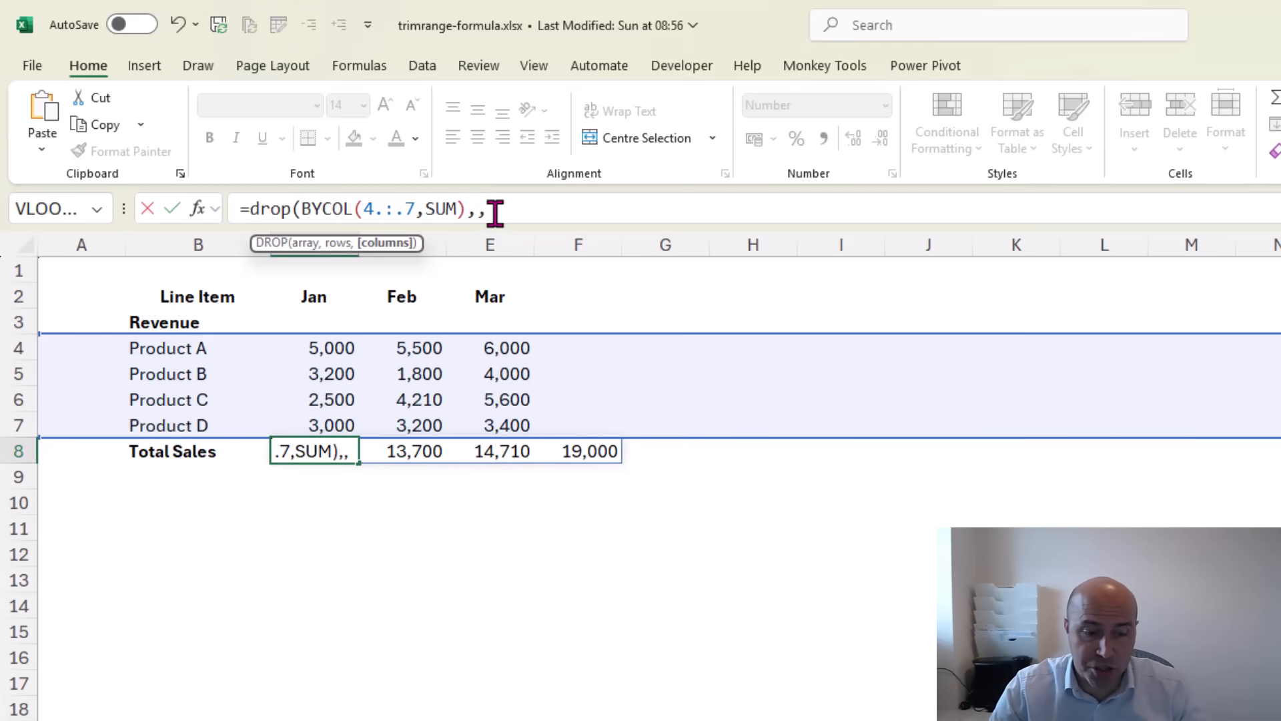
pyautogui.write('1')
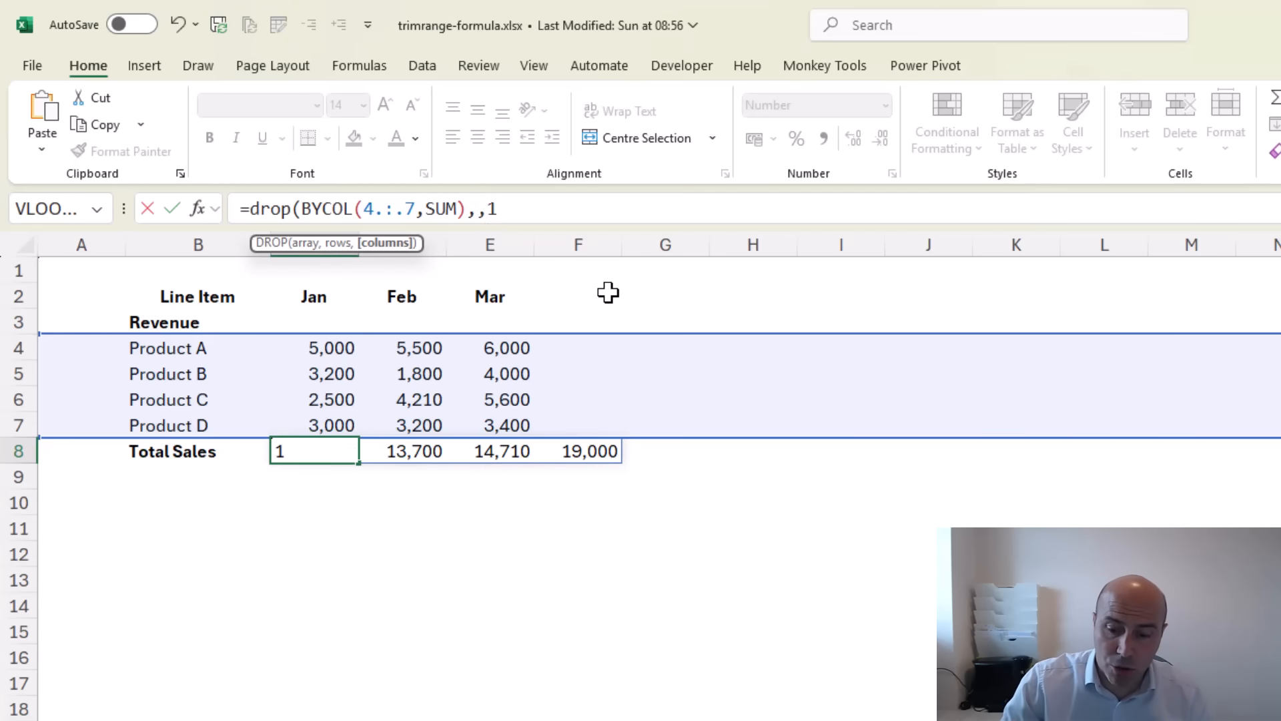
pyautogui.write(')')
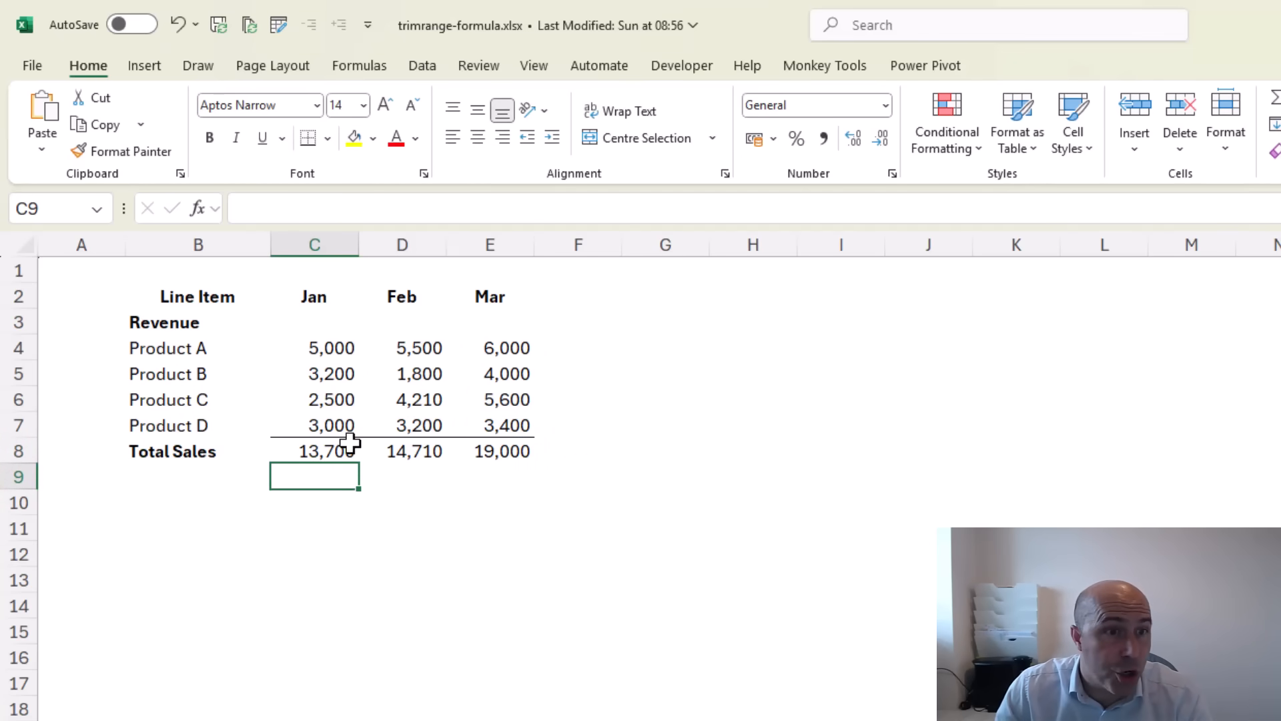
pyautogui.click(313, 452)
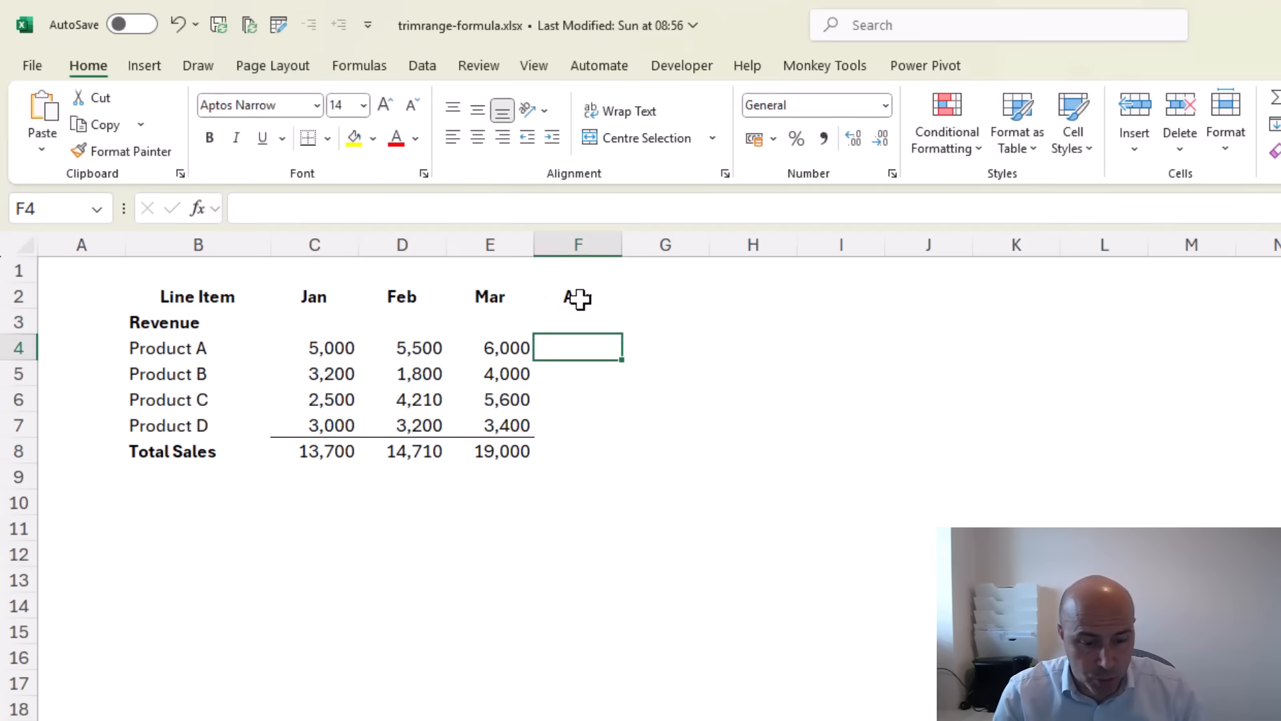
# - Enter 4567 for Product A in F4 so the Total Sales spill extends to show 4,567
pyautogui.write('4567')
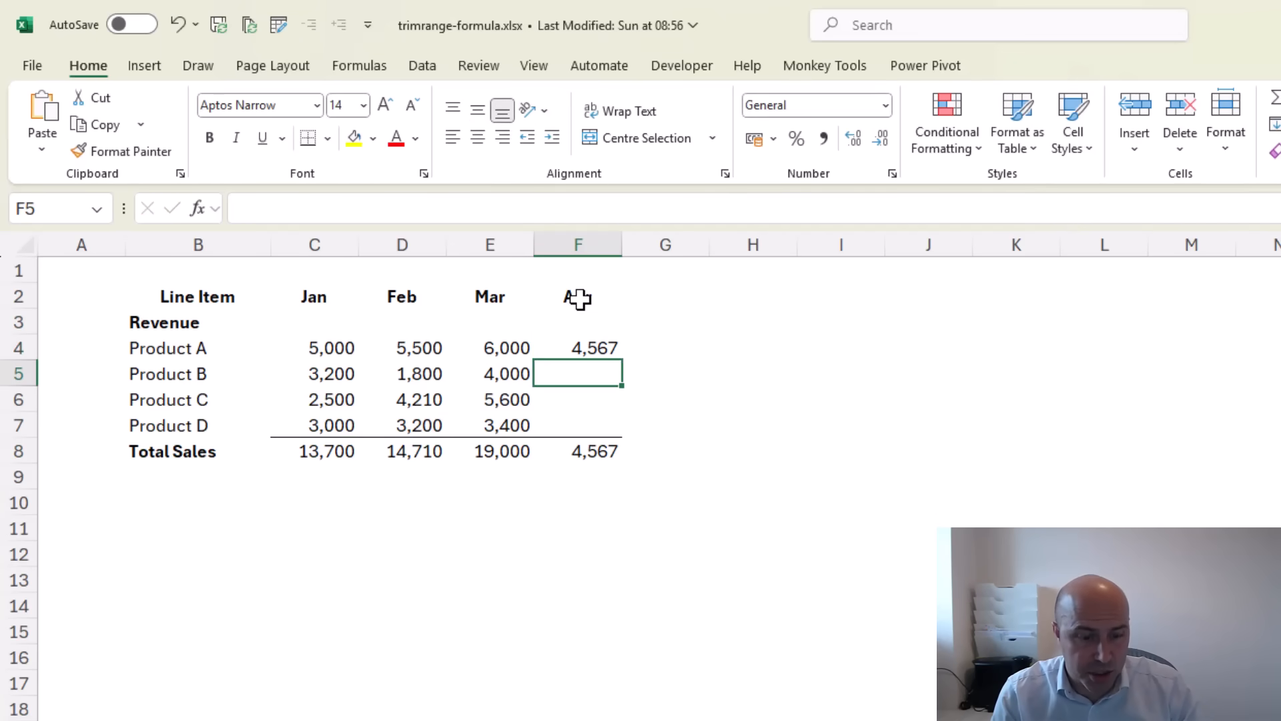